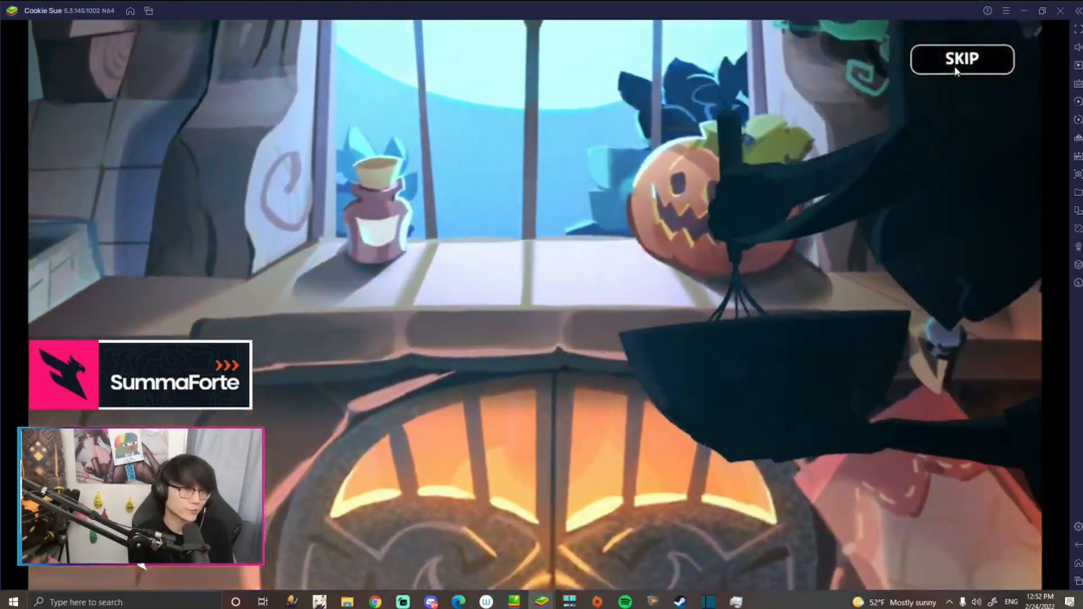
# Skip the current draw animations and dismiss the results screen.
pyautogui.click(961, 59)
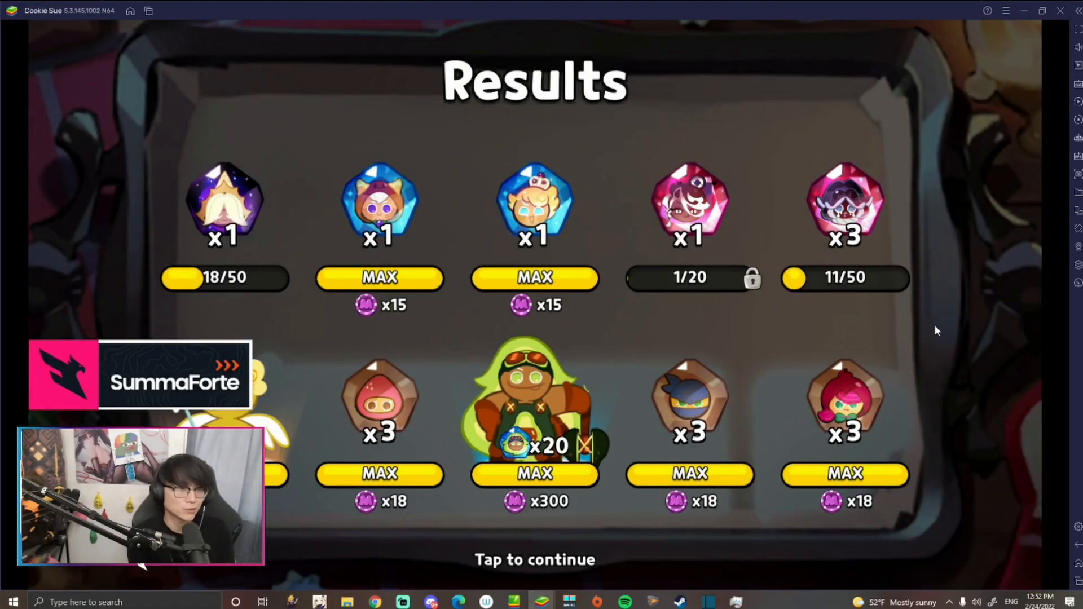
pyautogui.click(535, 560)
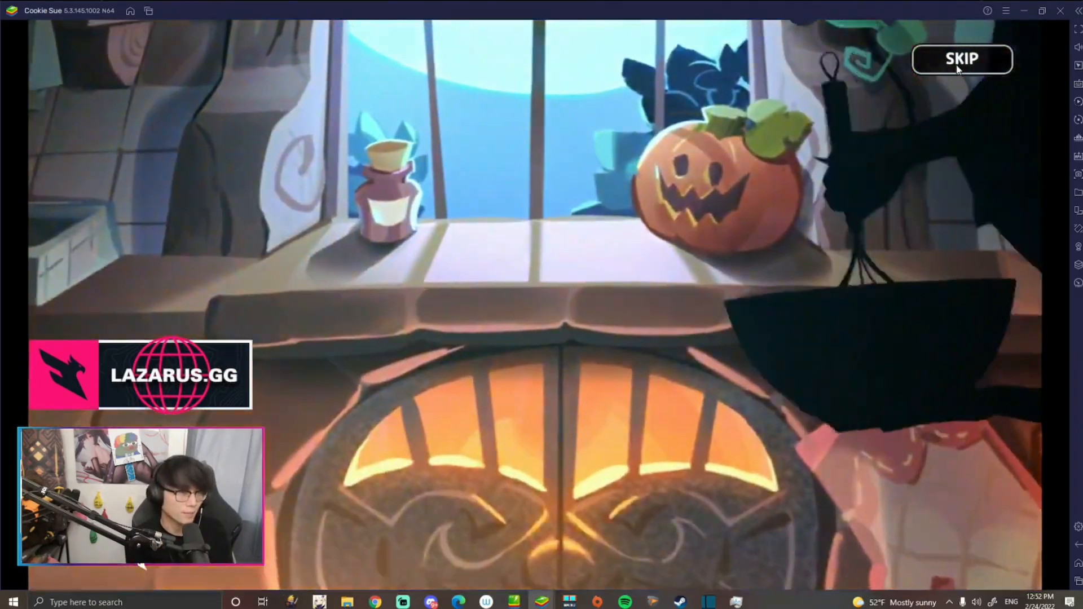
pyautogui.click(961, 58)
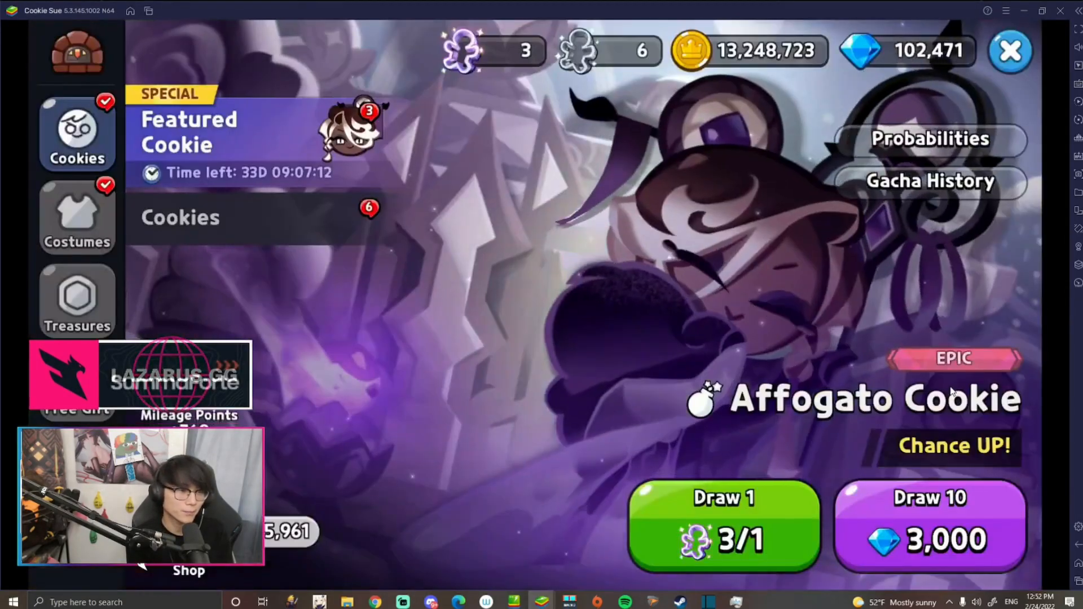
# Spend 3,000 crystals on an Affogato Cookie 10-draw and skip to its results.
pyautogui.click(928, 526)
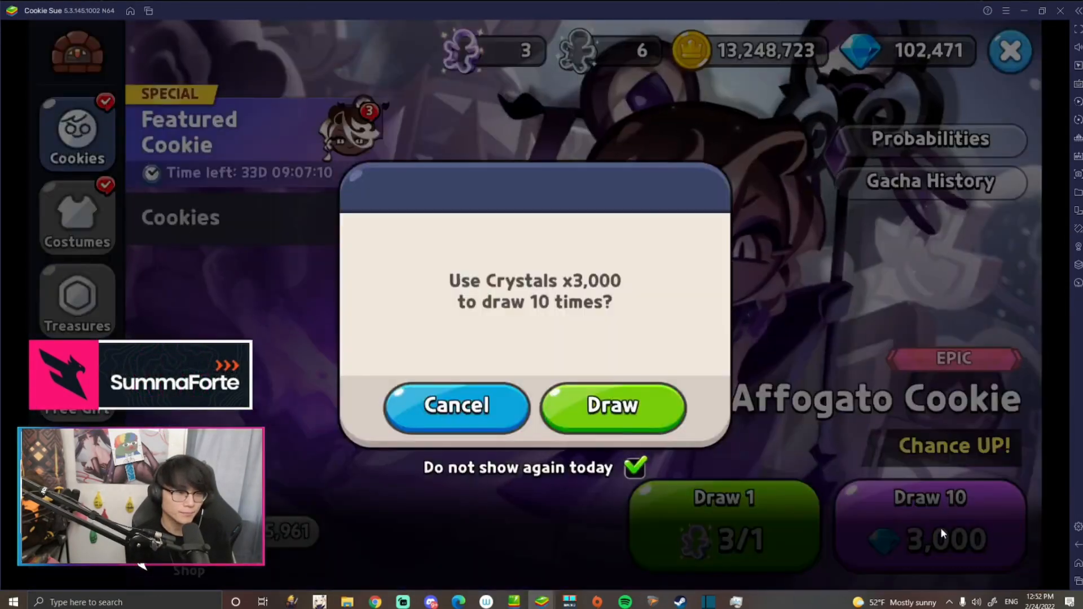
pyautogui.click(612, 406)
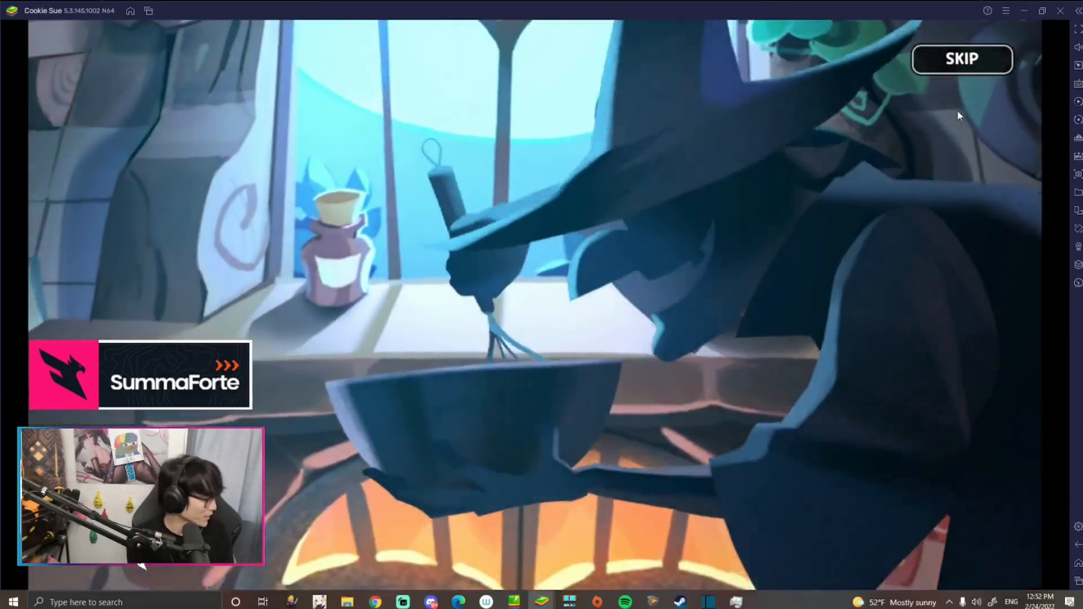
pyautogui.click(961, 59)
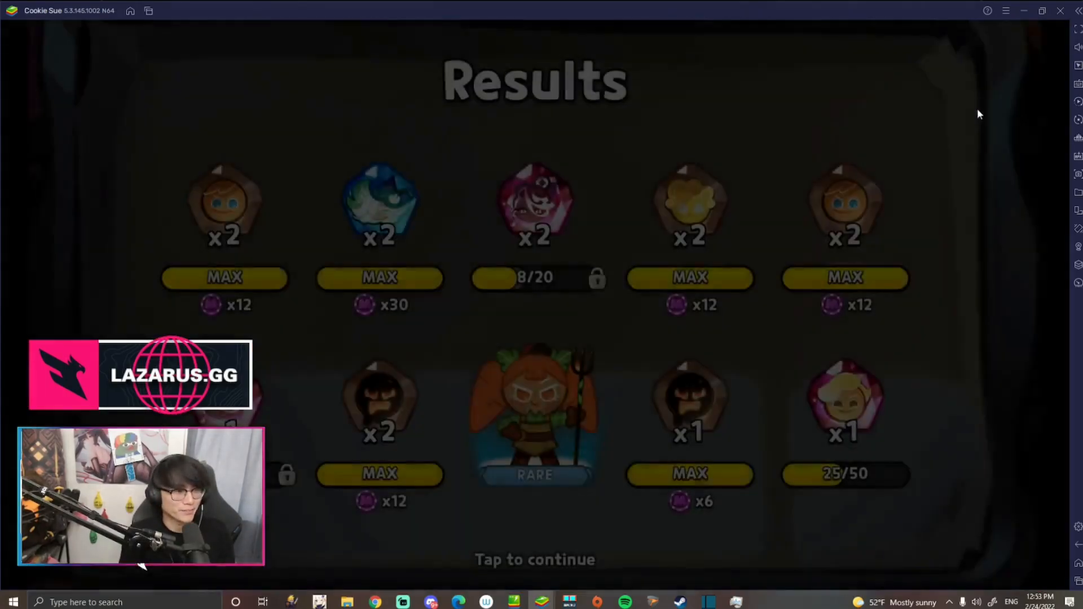
# Dismiss the results to return to the Affogato Cookie banner at 93,471 crystals.
pyautogui.click(534, 560)
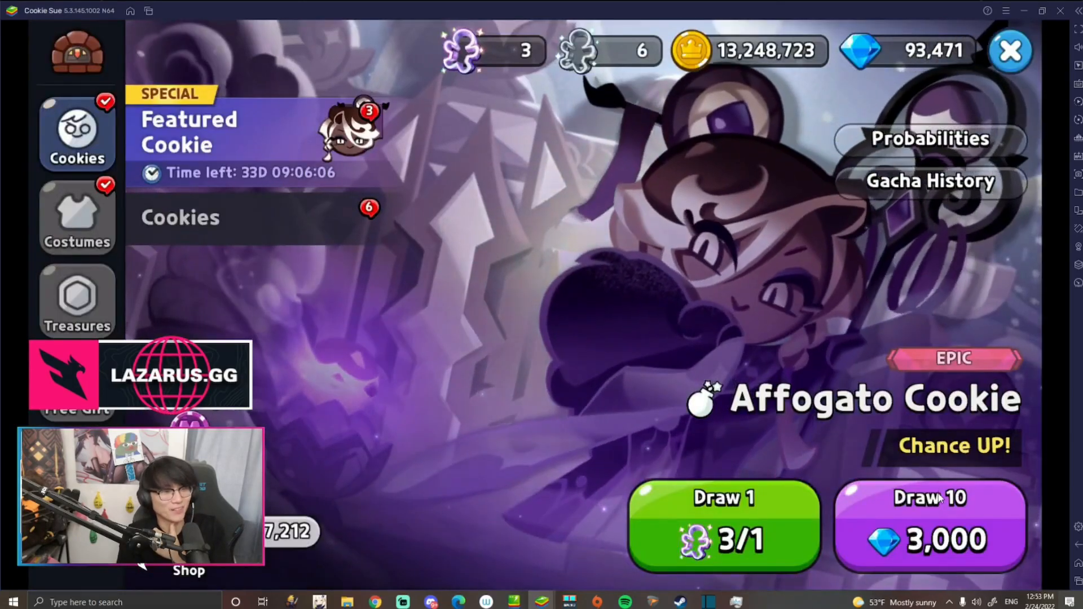
# Pull an Affogato Cookie 10-draw and skip to results showing an Epic cookie.
pyautogui.click(724, 527)
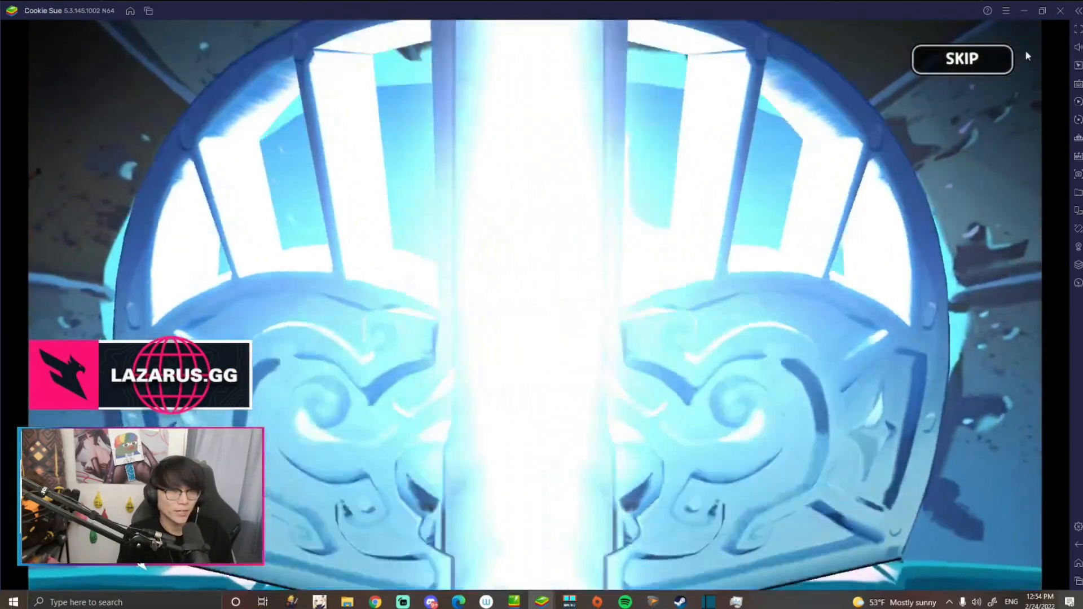
pyautogui.click(961, 59)
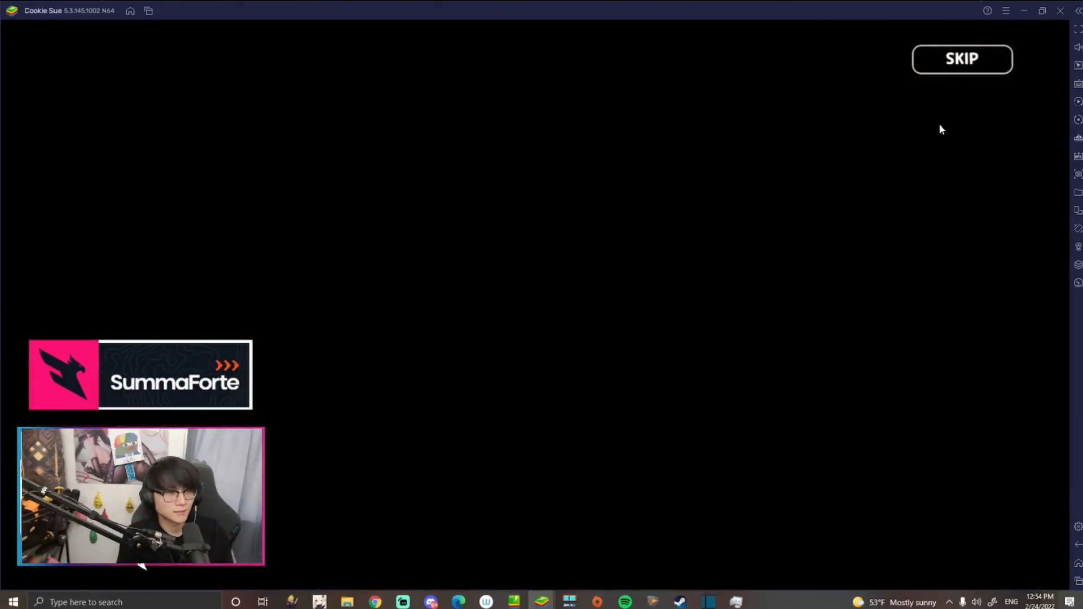
pyautogui.click(961, 59)
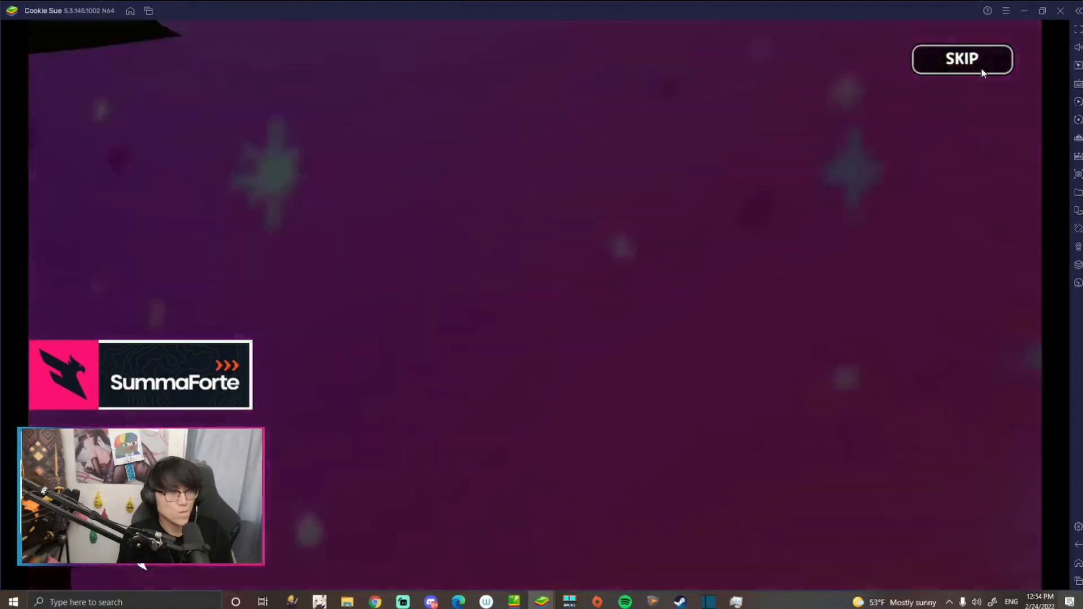
pyautogui.click(961, 58)
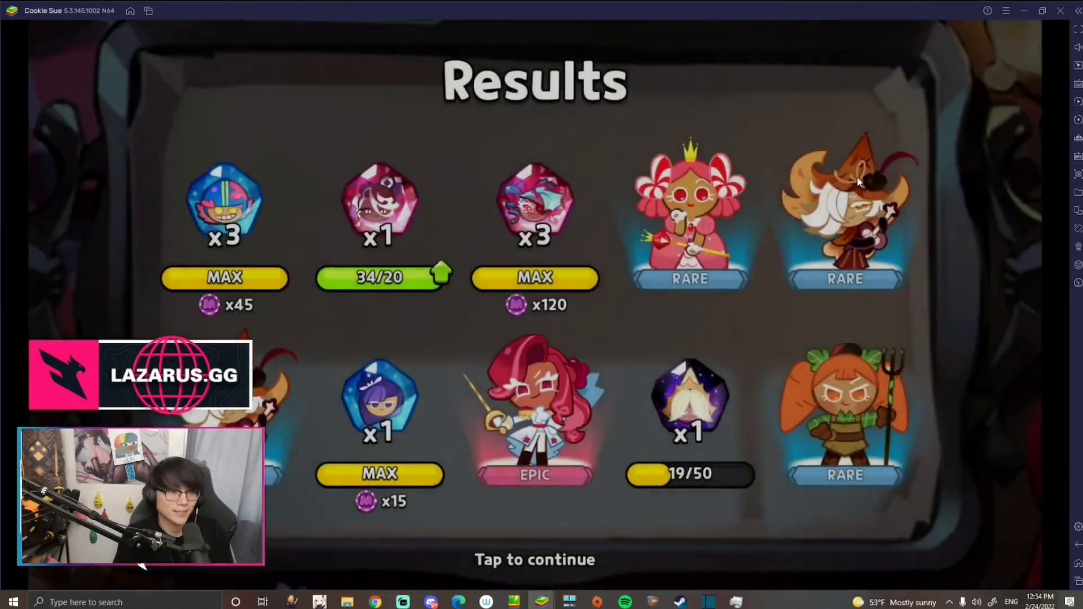
# Skip through two more Affogato Cookie 10-draws, ending on the banner at 69,471 crystals.
pyautogui.click(535, 559)
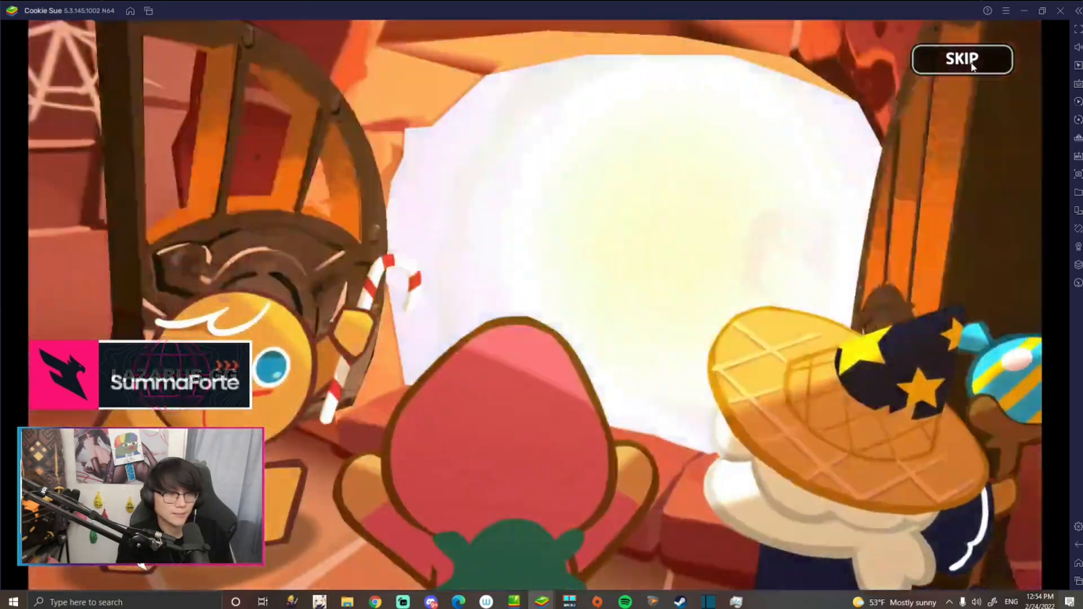
pyautogui.click(963, 58)
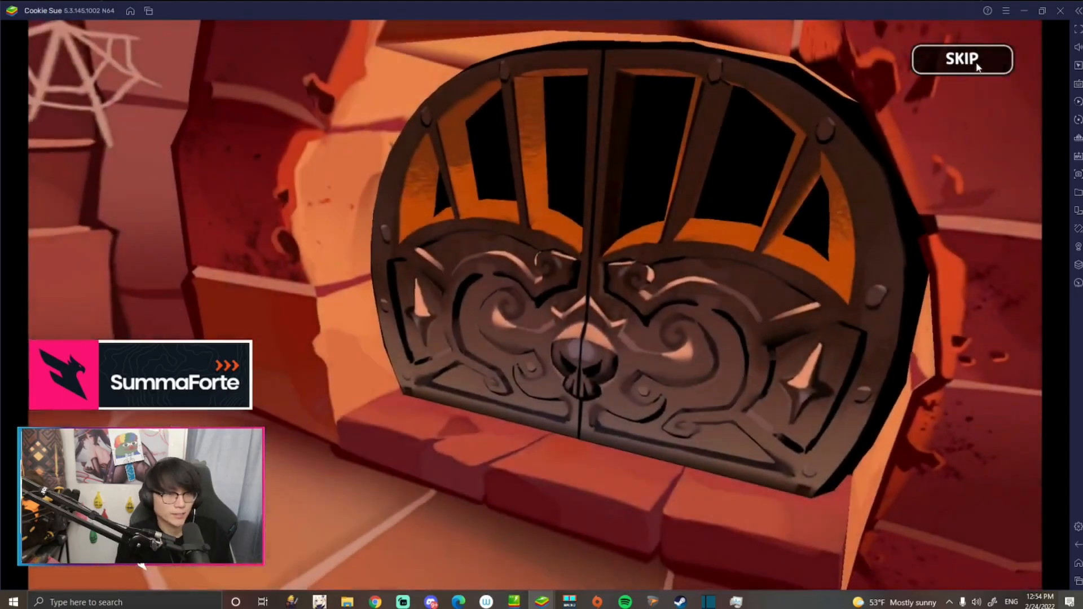
pyautogui.click(961, 59)
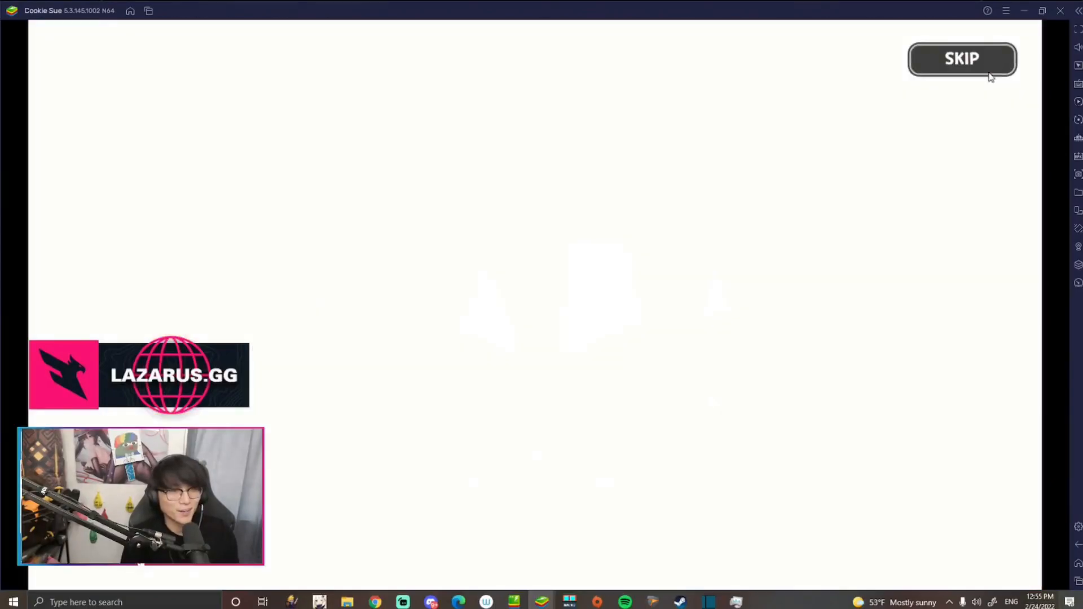
pyautogui.click(961, 59)
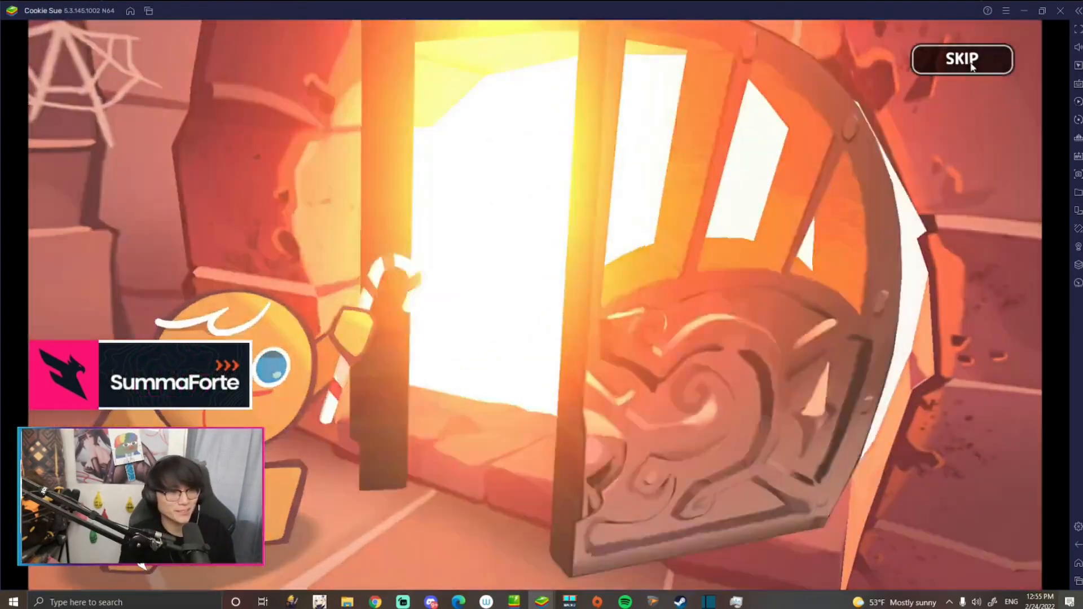
pyautogui.click(962, 58)
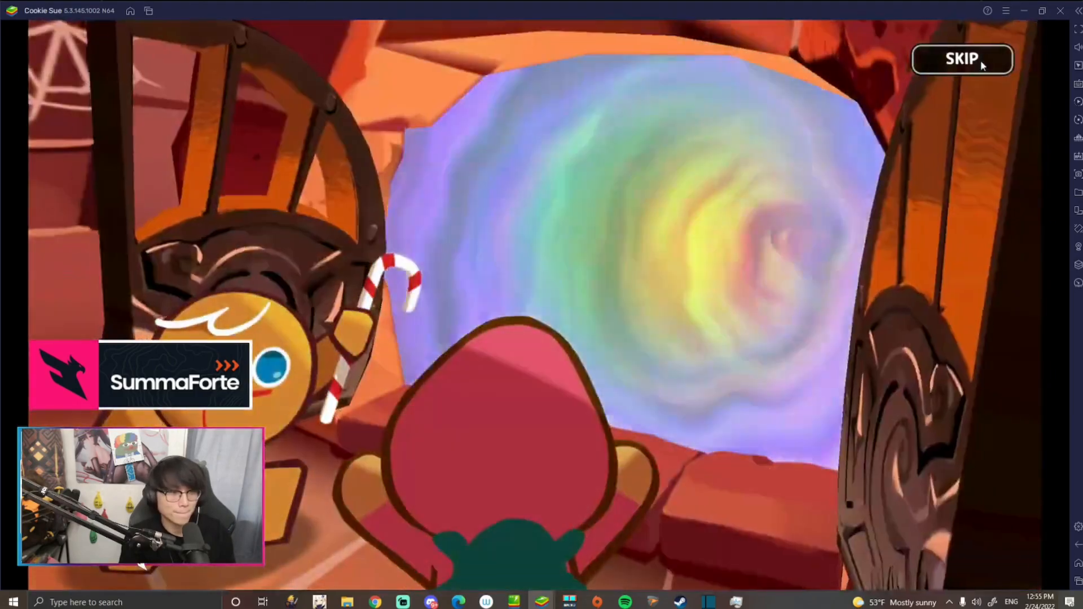
pyautogui.click(962, 59)
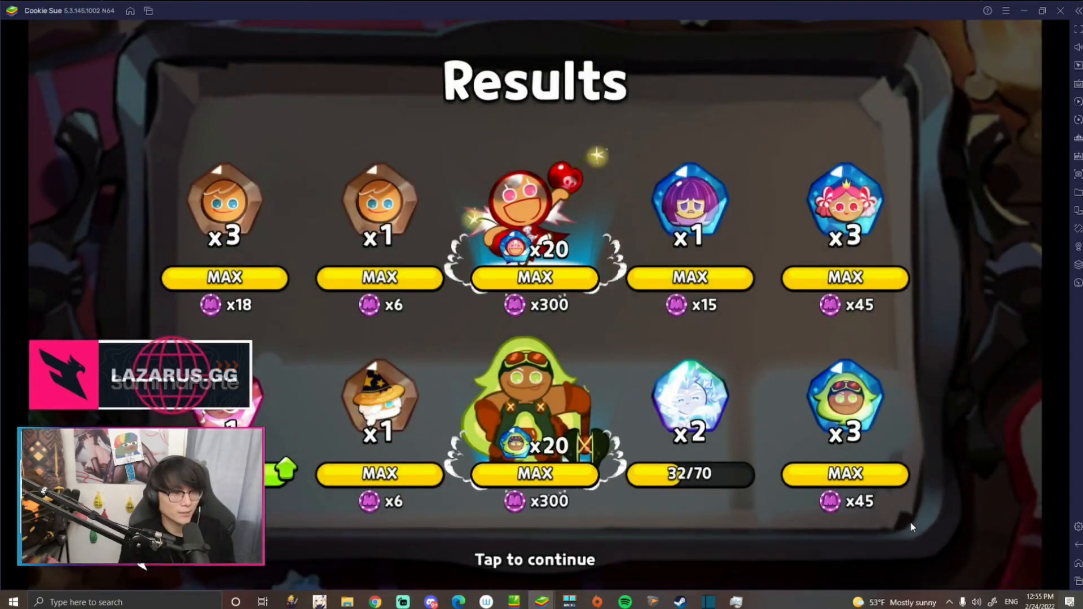
pyautogui.click(534, 559)
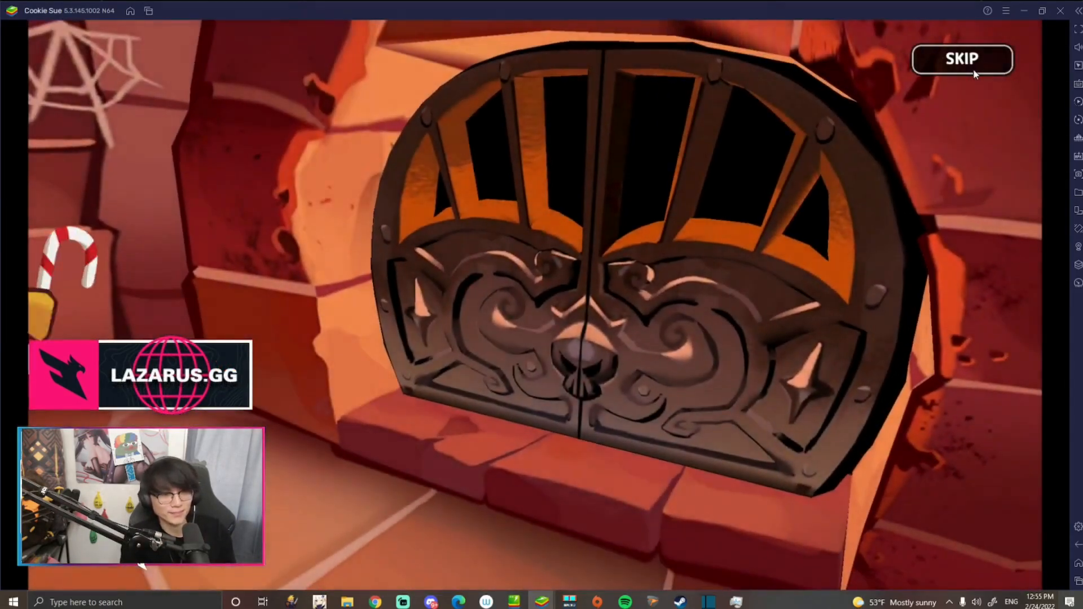
pyautogui.click(961, 59)
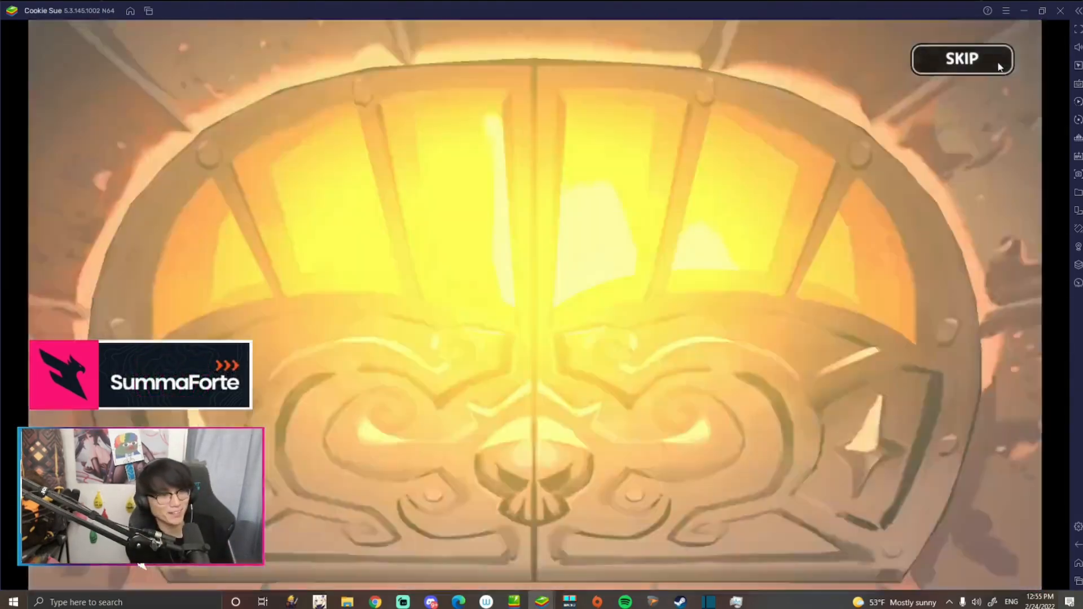
pyautogui.click(961, 59)
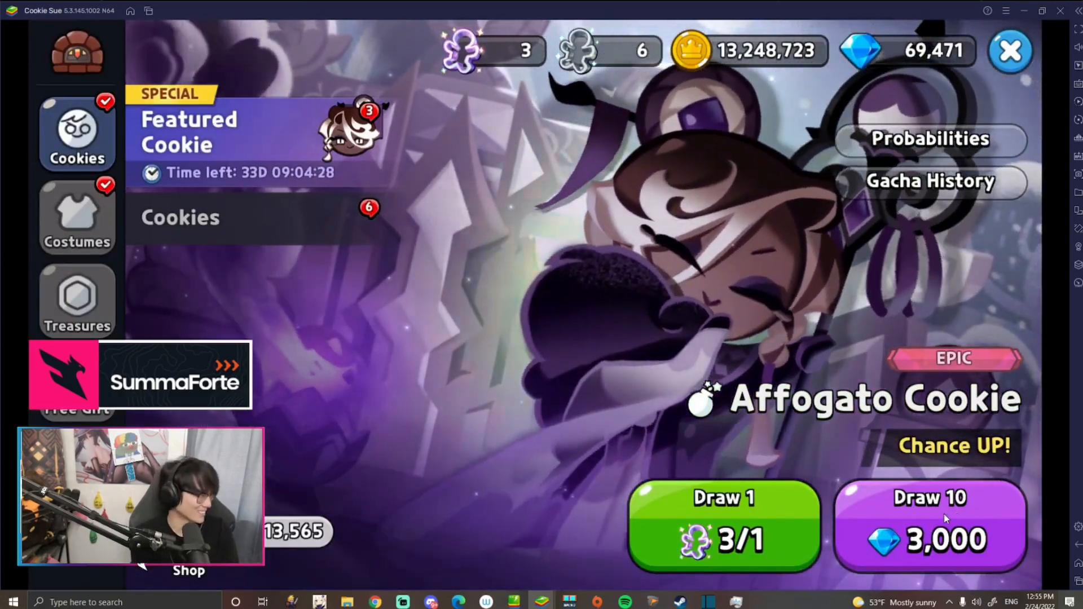
# Start another Affogato Cookie 10-draw and skip to its results.
pyautogui.click(929, 525)
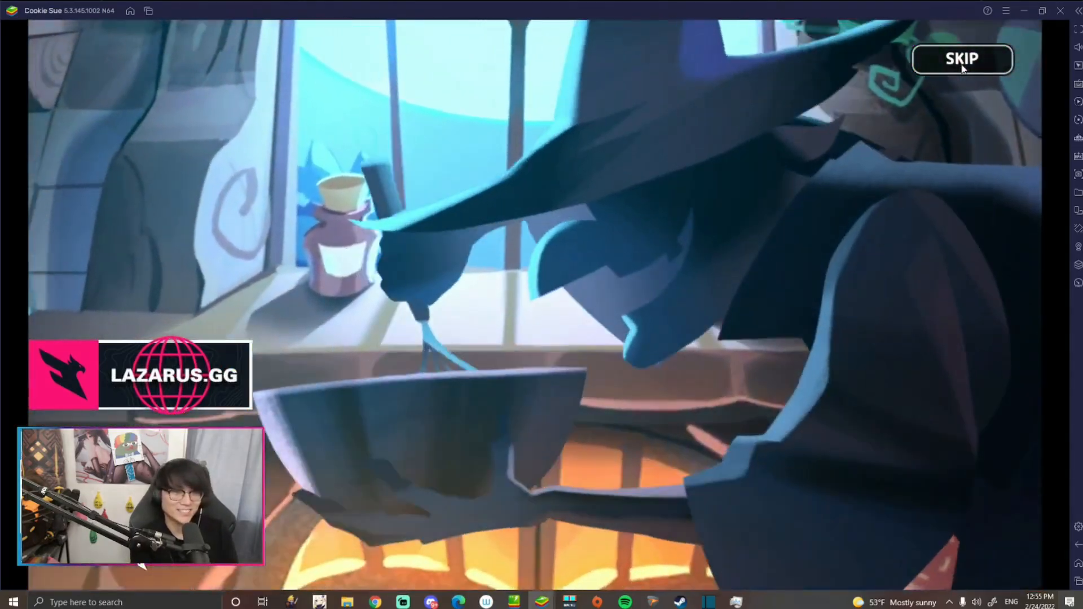
pyautogui.click(963, 58)
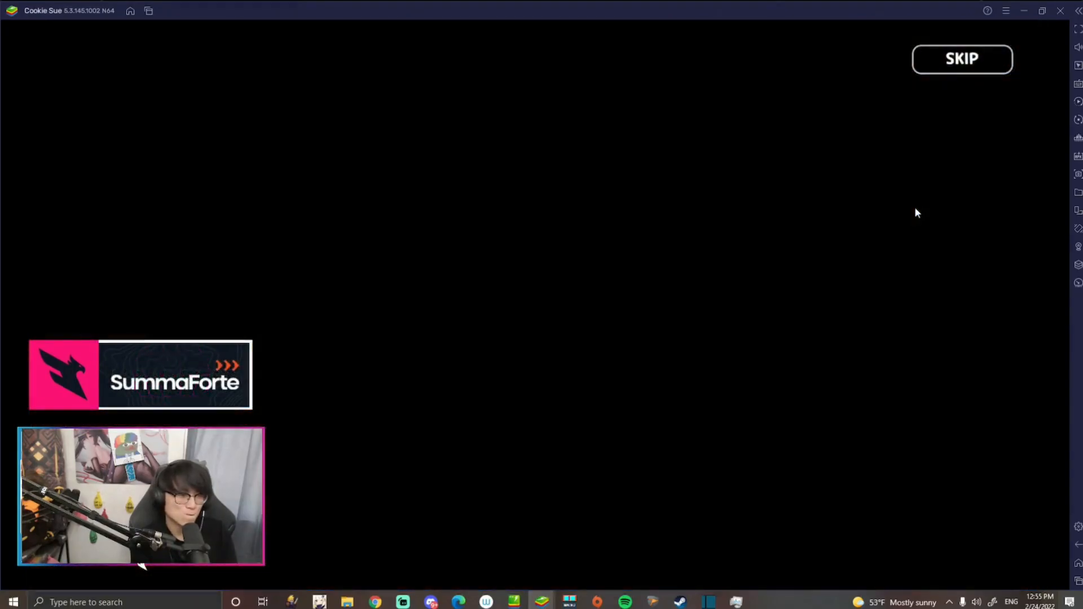
pyautogui.click(961, 59)
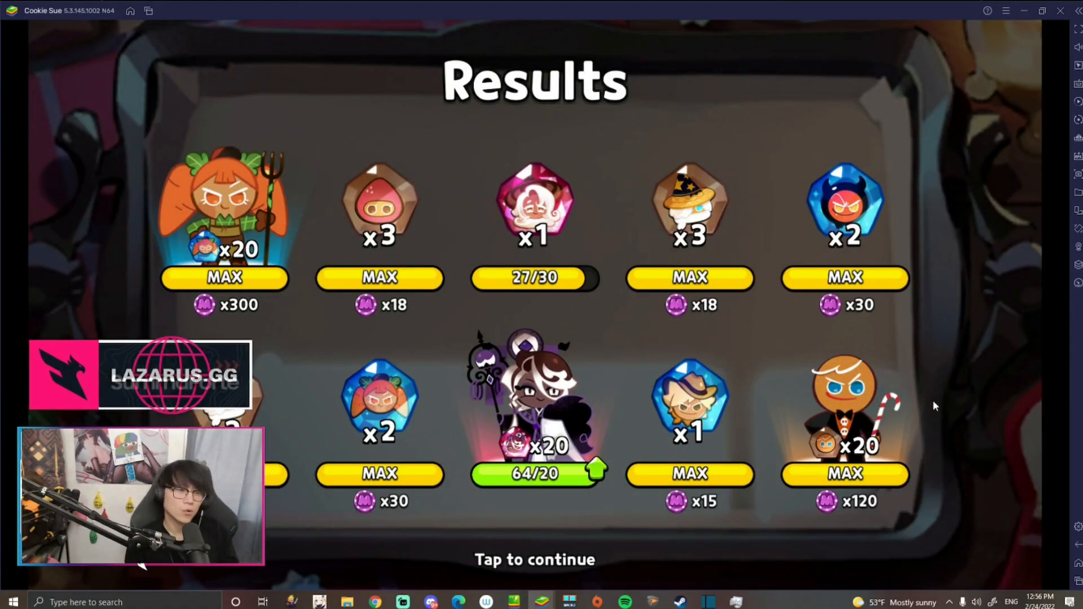
# Dismiss those results and skip the next draw to results with several Epic cookies.
pyautogui.click(534, 560)
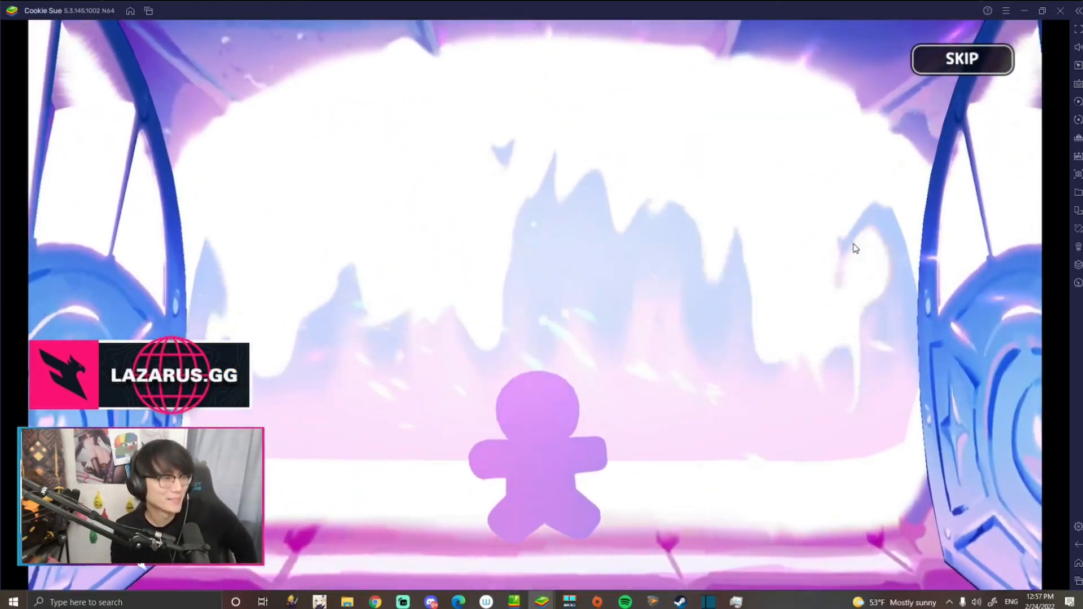
pyautogui.click(961, 58)
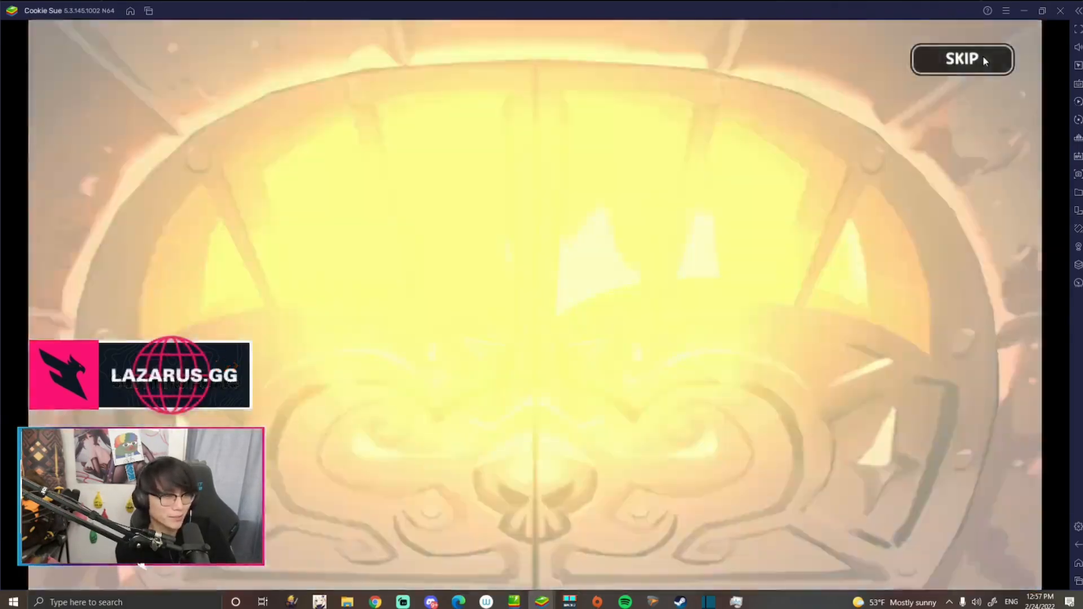
pyautogui.click(961, 59)
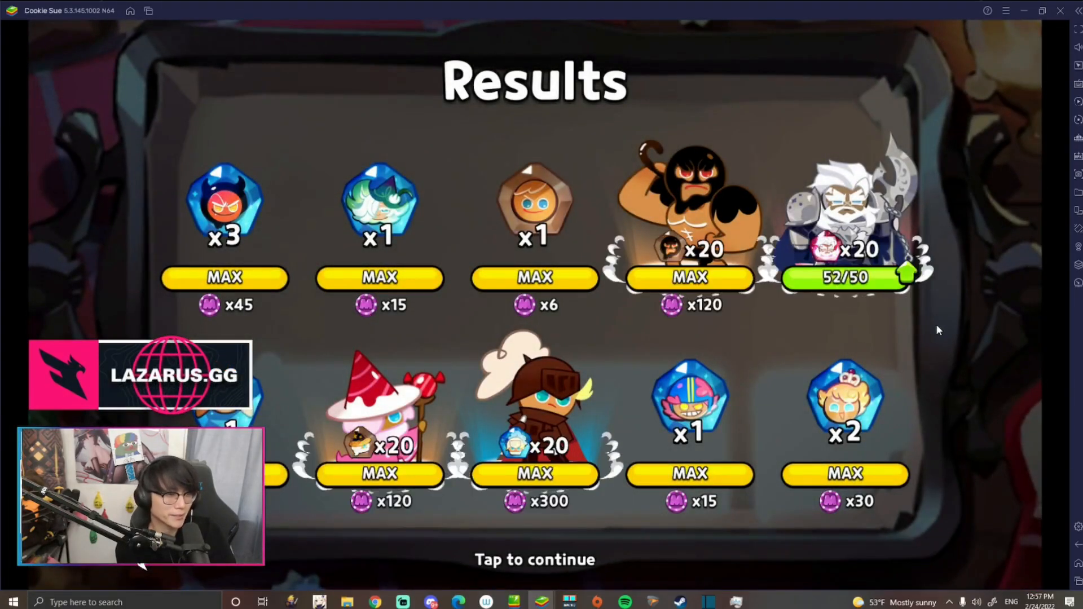
# Skip through two more draws, reaching results with three Epic cookies.
pyautogui.click(535, 560)
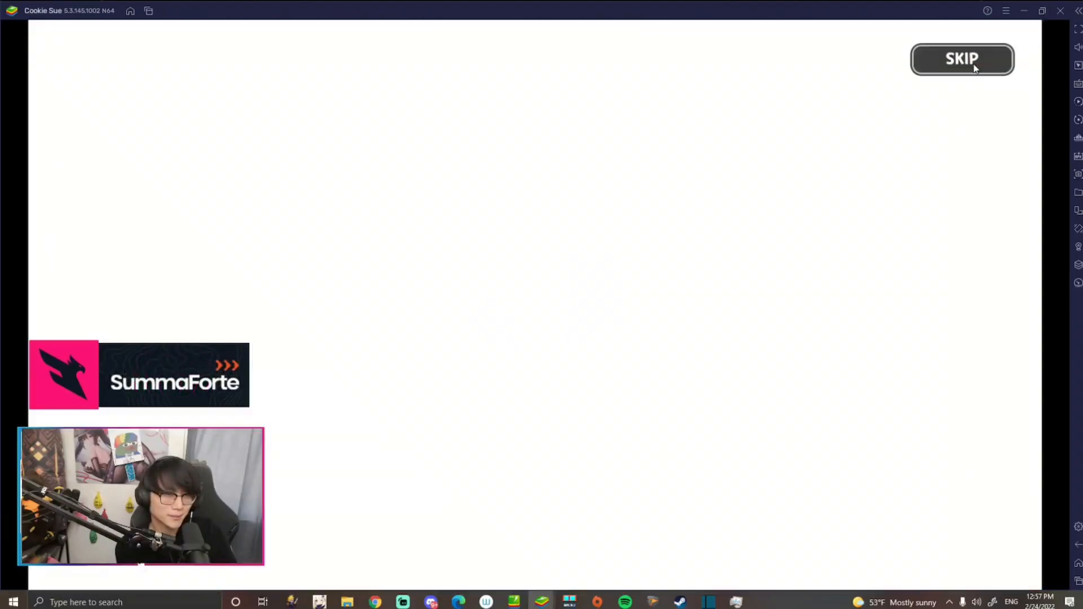
pyautogui.click(961, 58)
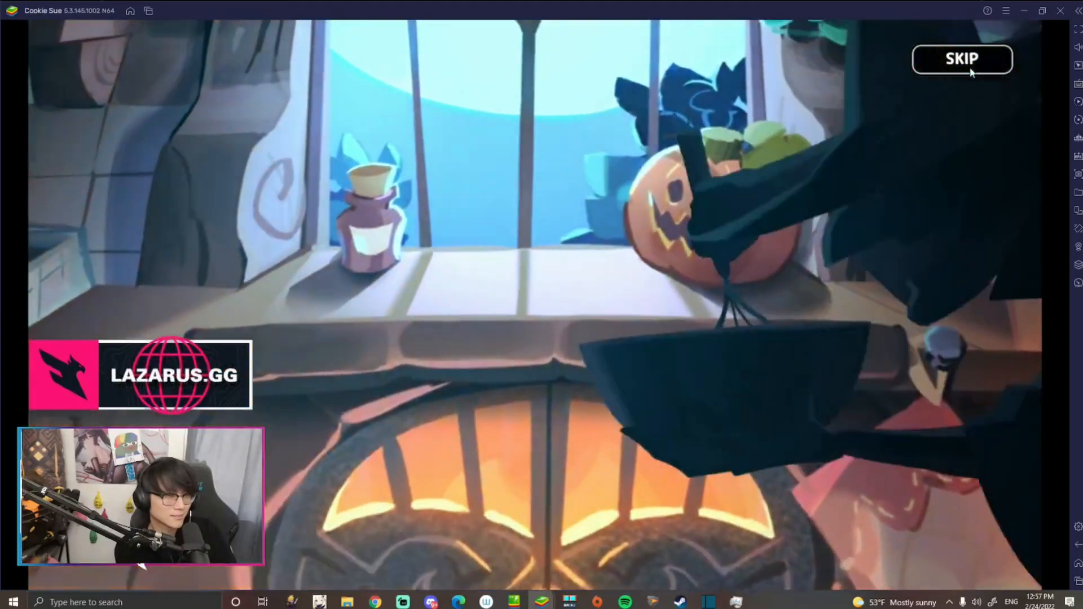
pyautogui.click(961, 58)
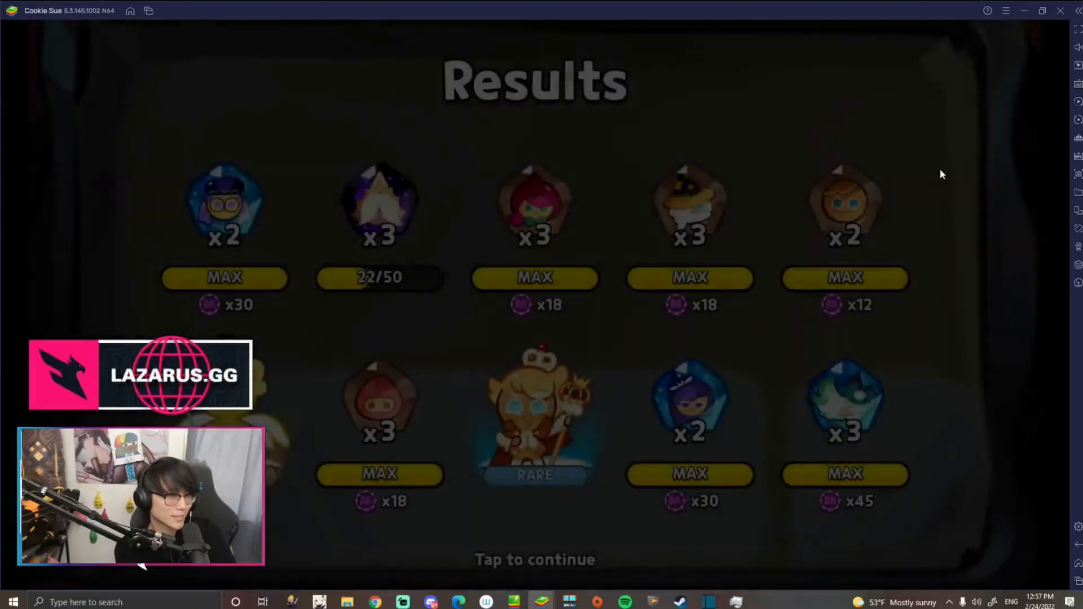
pyautogui.click(535, 559)
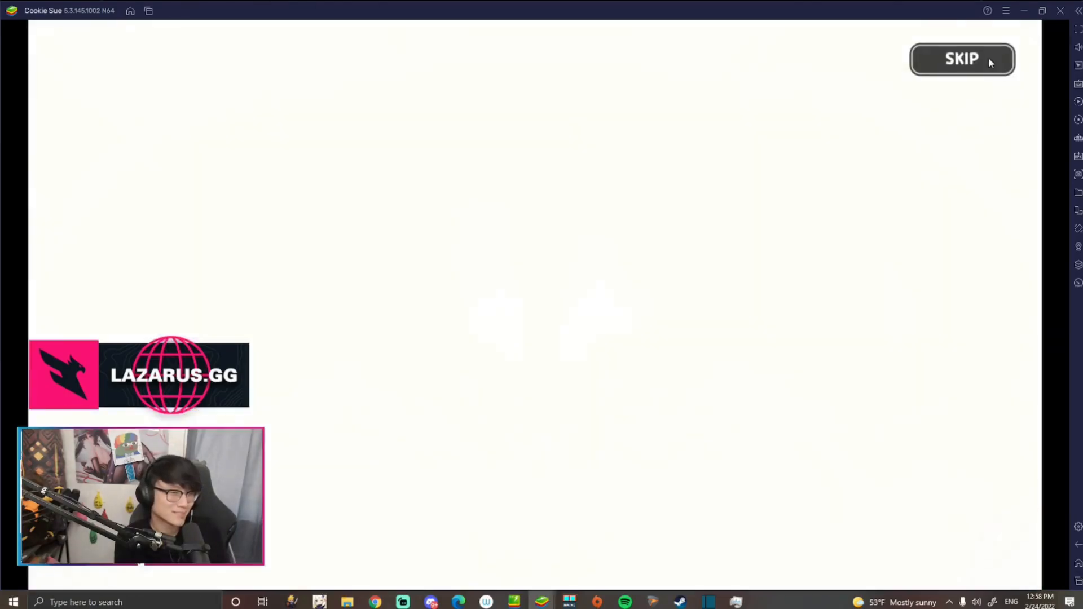
pyautogui.click(961, 59)
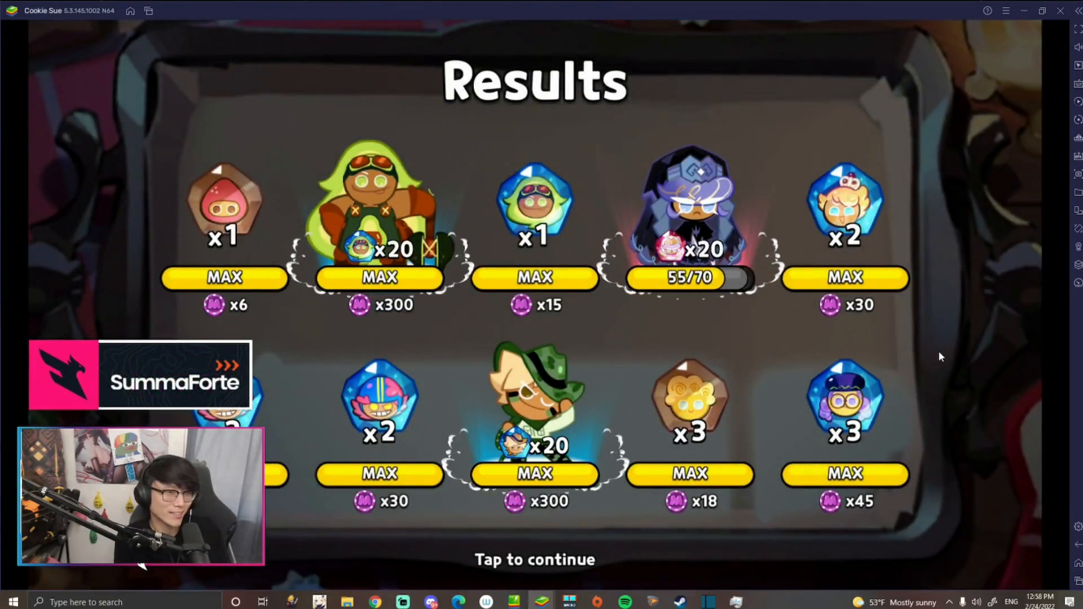
# Pull another Affogato Cookie 10-draw yielding one Epic cookie, dropping crystals to 51,471.
pyautogui.click(535, 559)
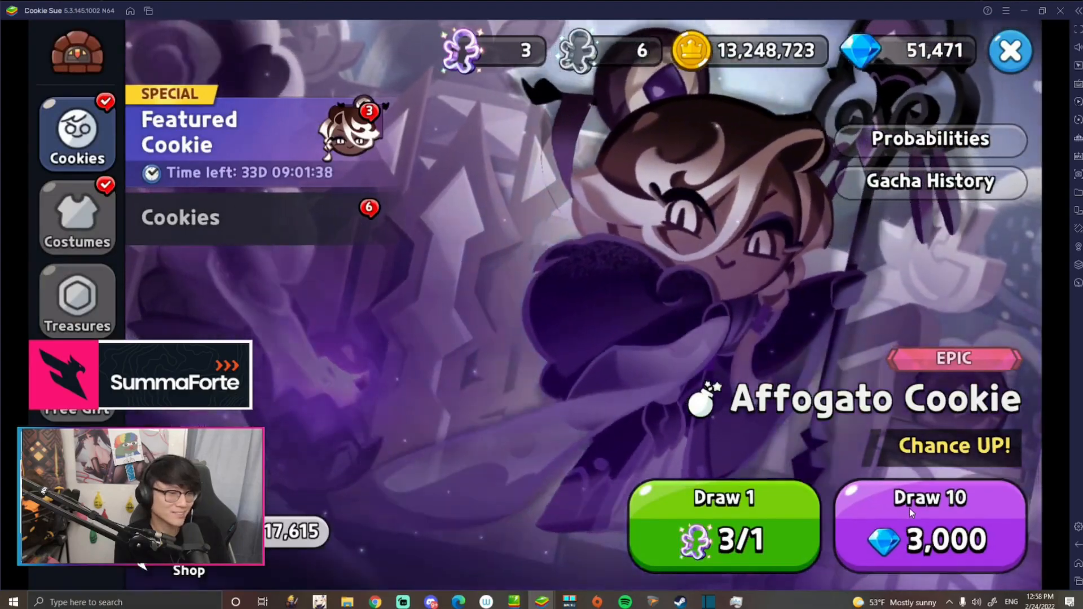
pyautogui.click(929, 526)
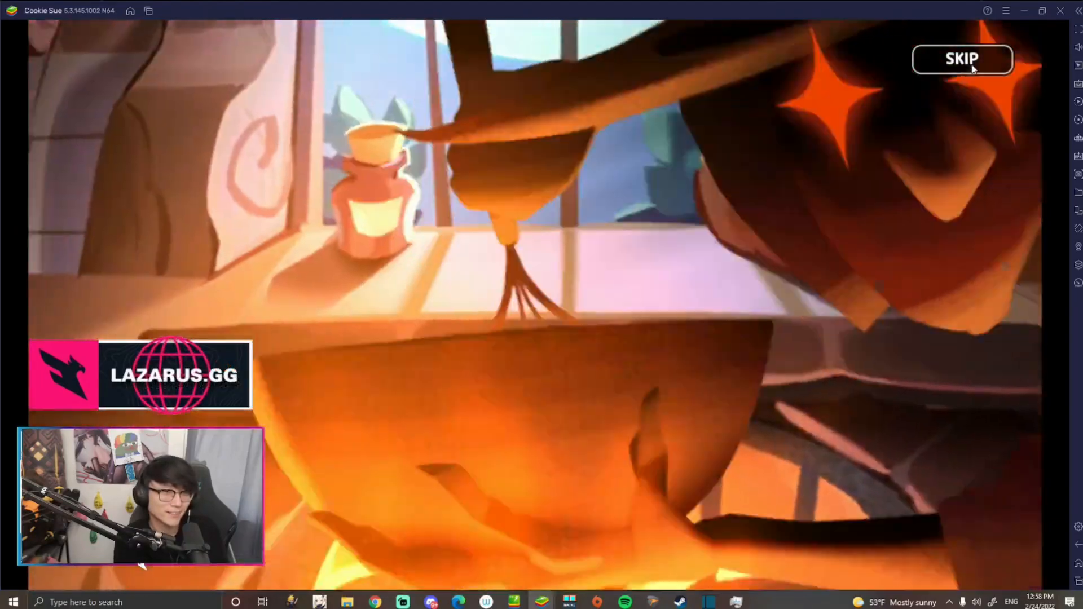
pyautogui.click(963, 59)
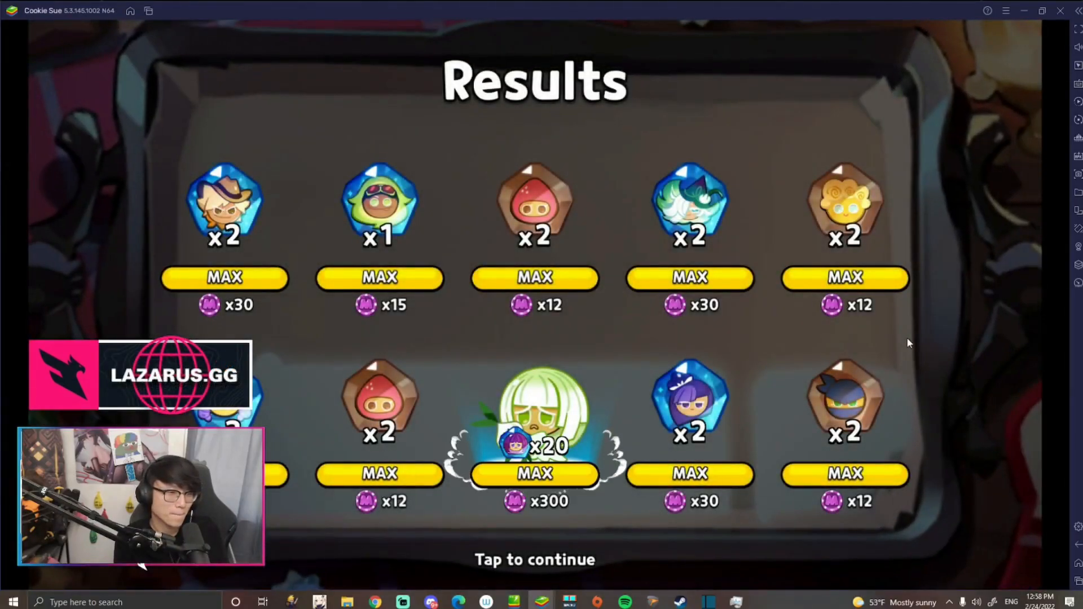
pyautogui.click(534, 559)
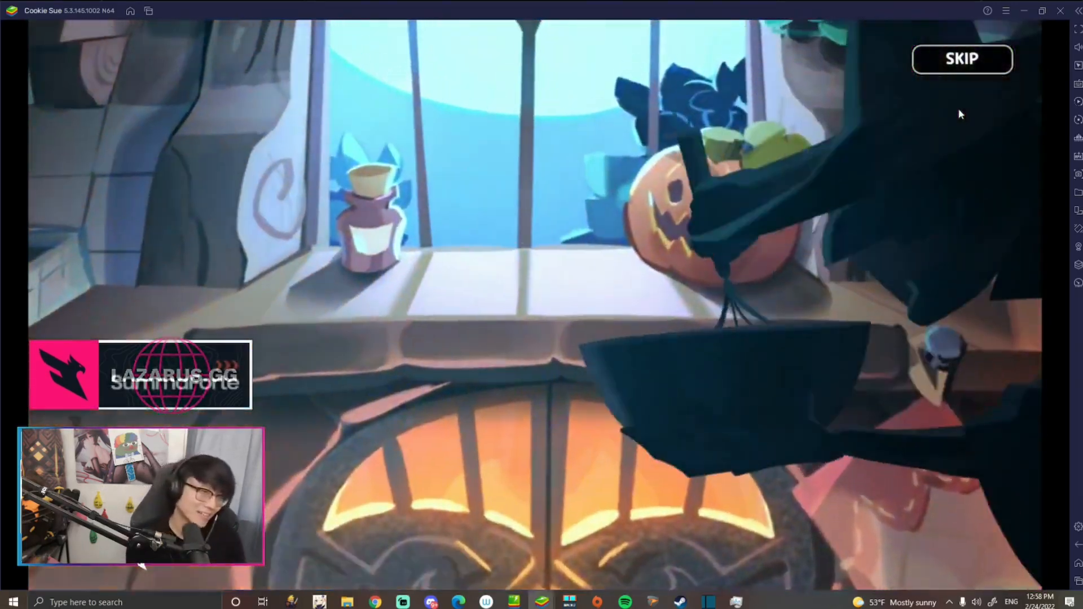
# Skip the draw animation playing at its oven stage.
pyautogui.click(962, 59)
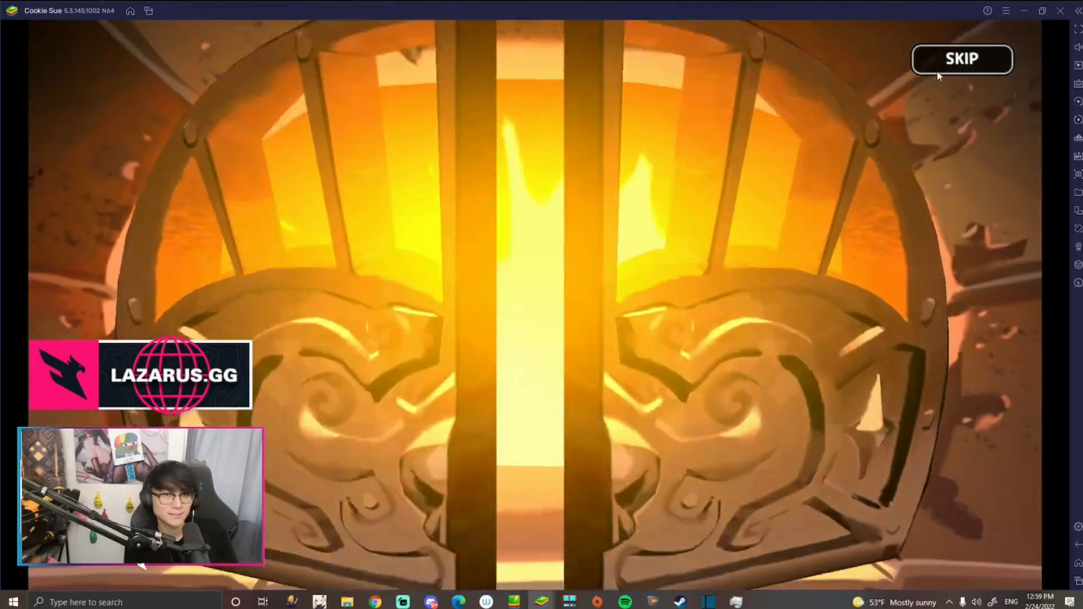
# Skip past a three-Epic draw result and return to the banner at 30,471 crystals.
pyautogui.click(961, 59)
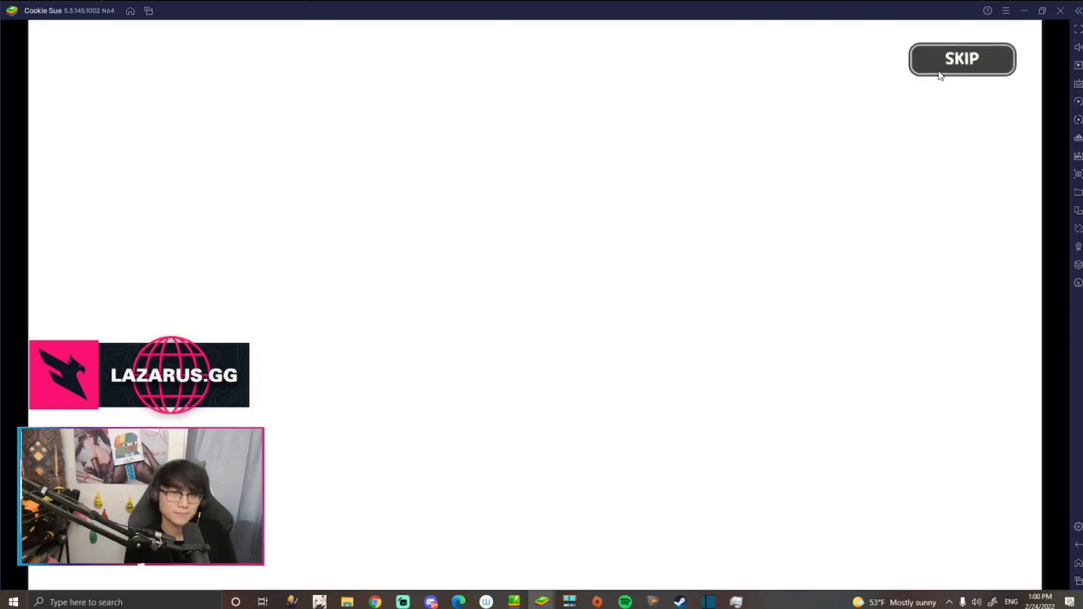
pyautogui.click(962, 59)
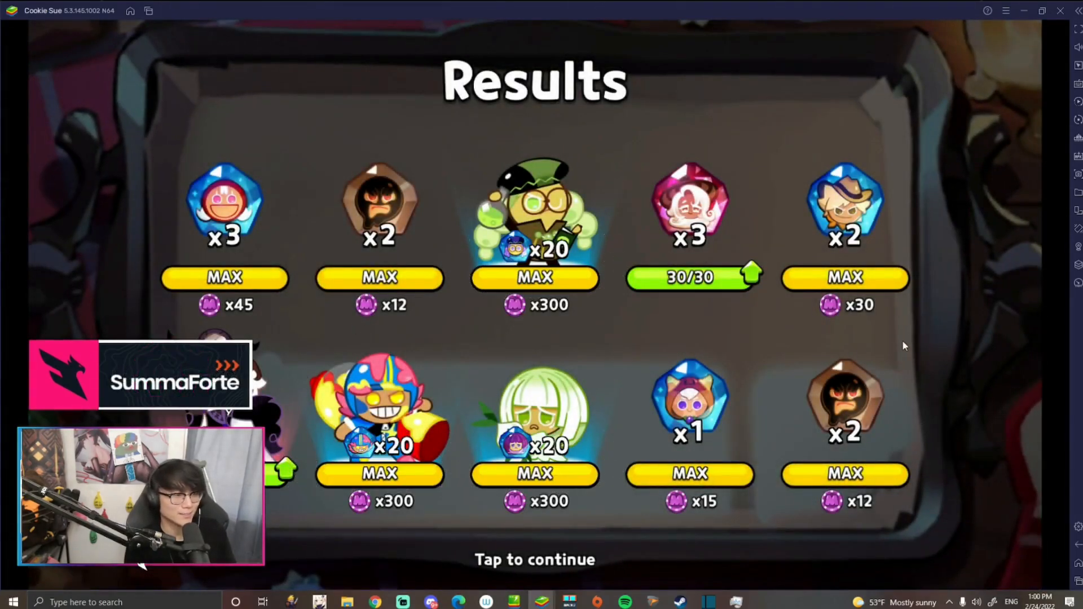
pyautogui.click(534, 559)
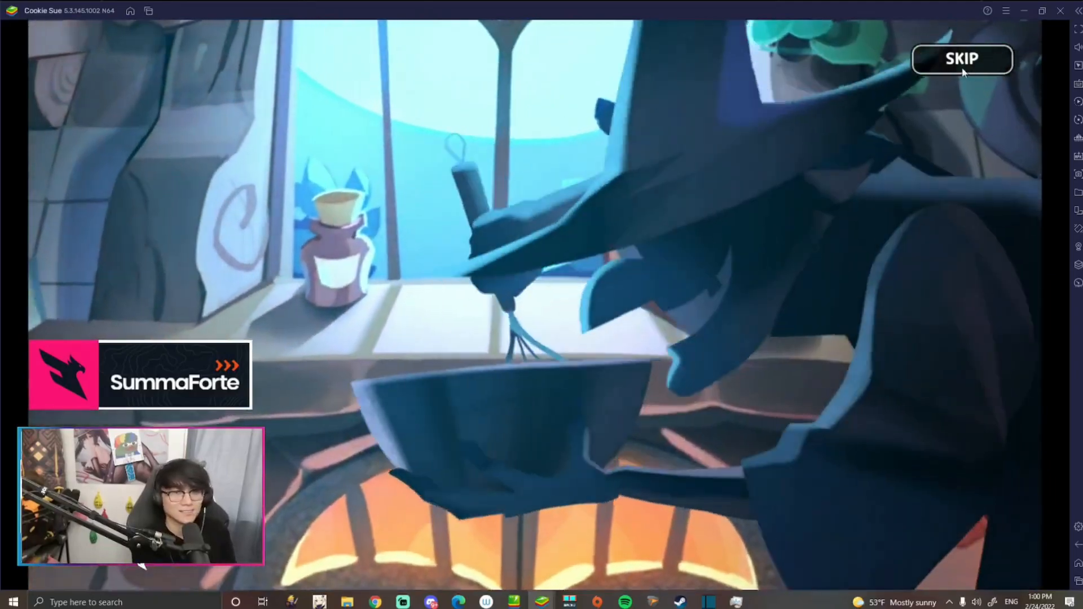
pyautogui.click(961, 59)
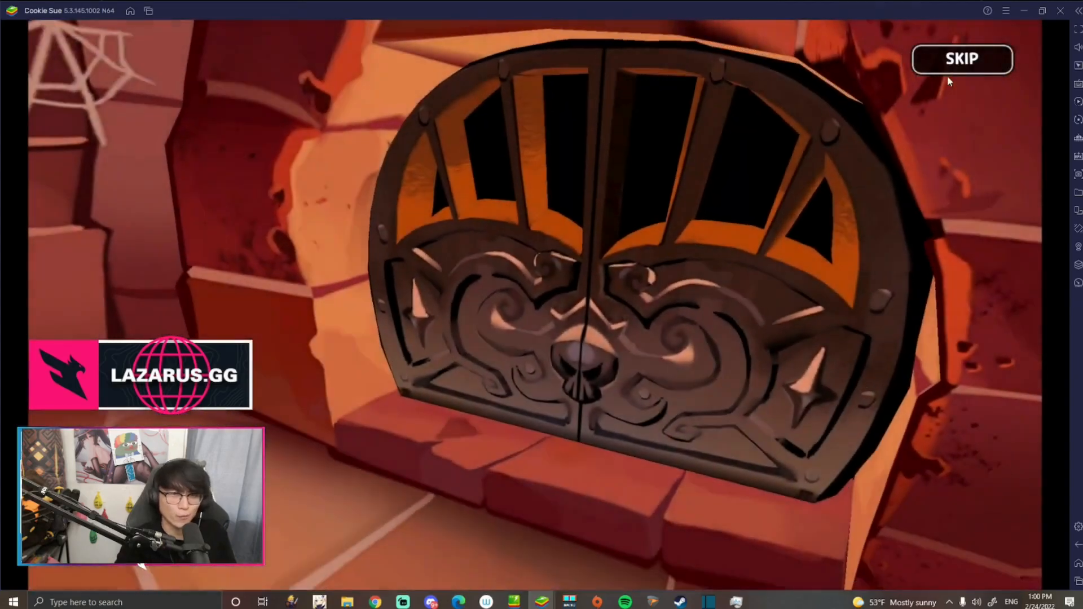
pyautogui.click(961, 59)
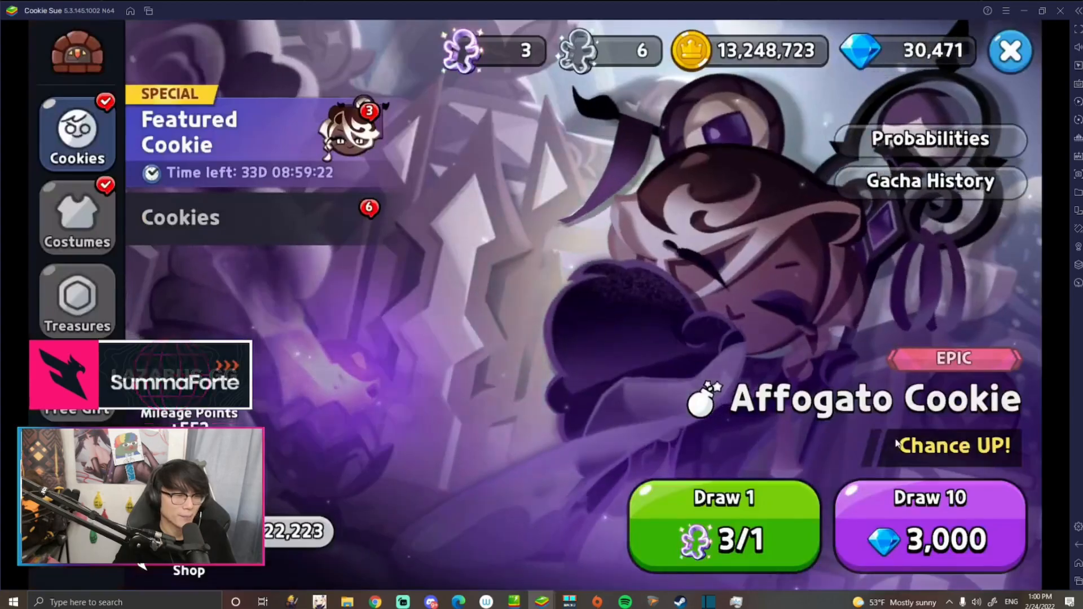
# Pull another Affogato Cookie 10-draw and skip through its results screens.
pyautogui.click(723, 525)
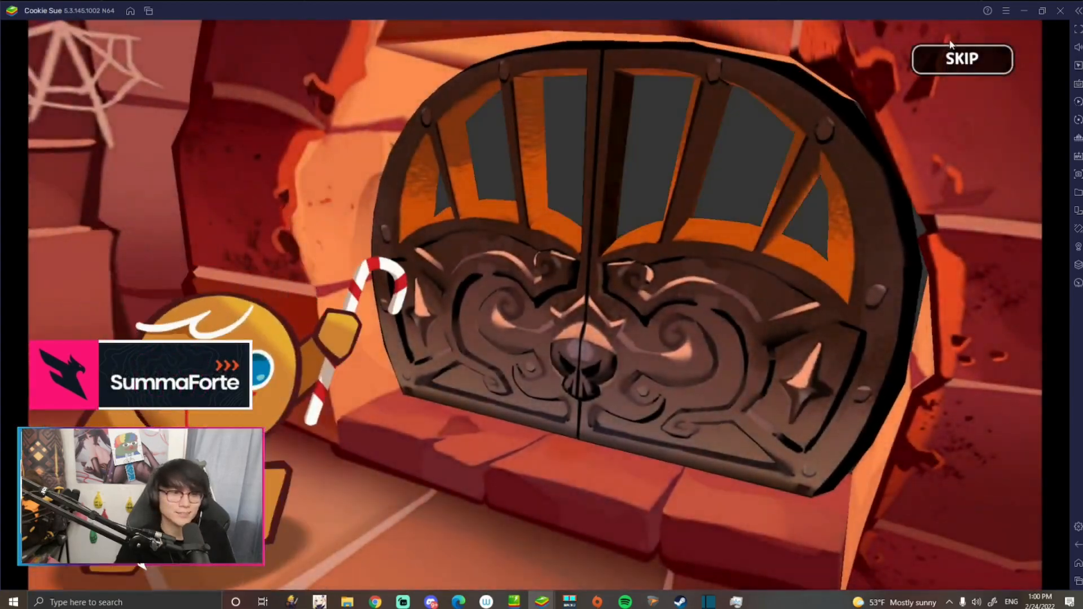
pyautogui.click(961, 58)
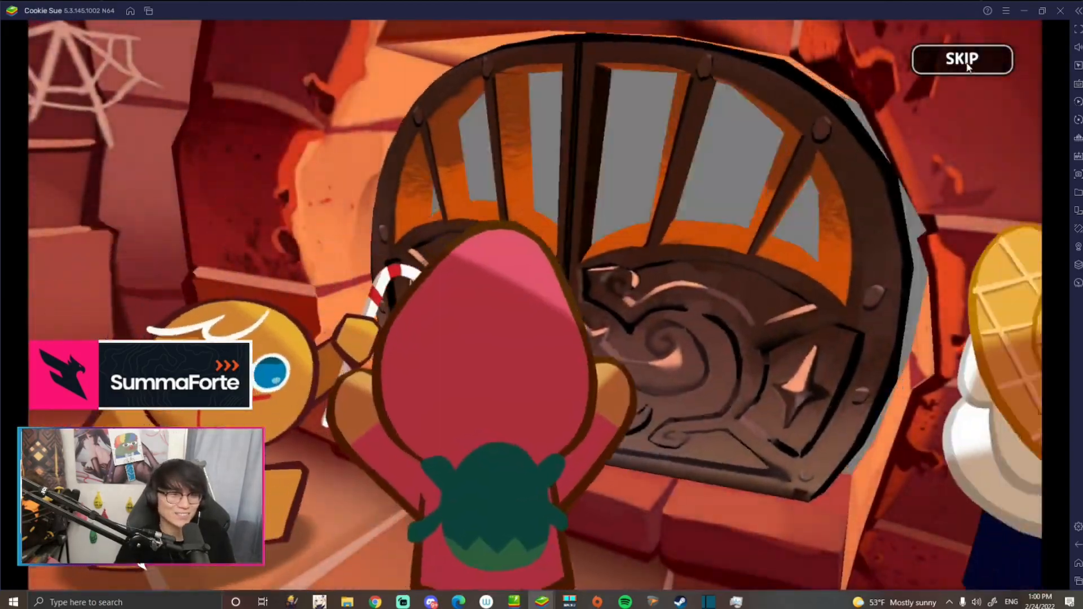
pyautogui.click(963, 59)
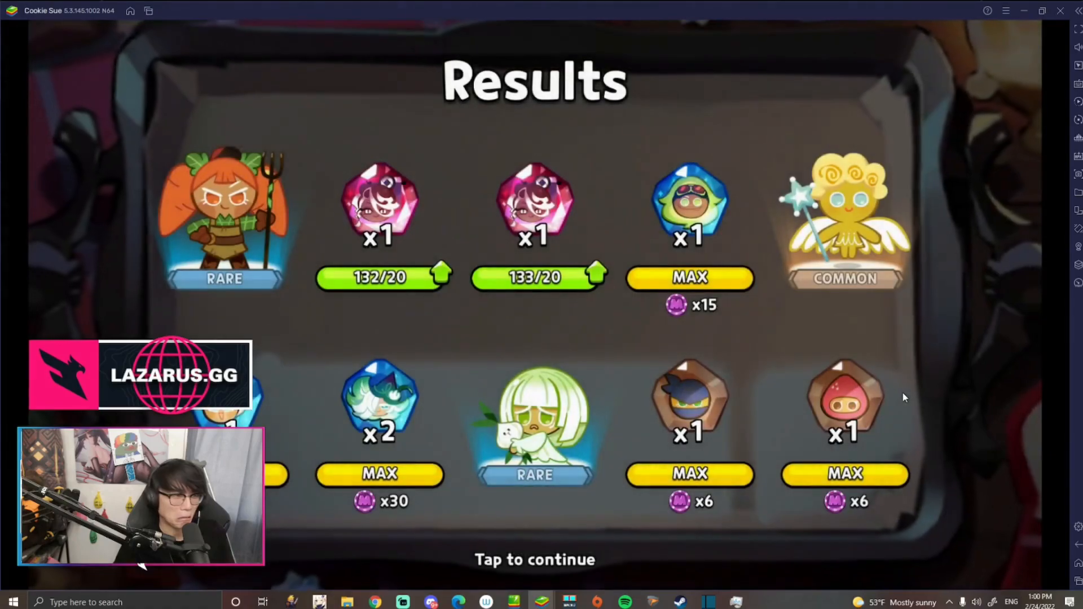
pyautogui.click(534, 559)
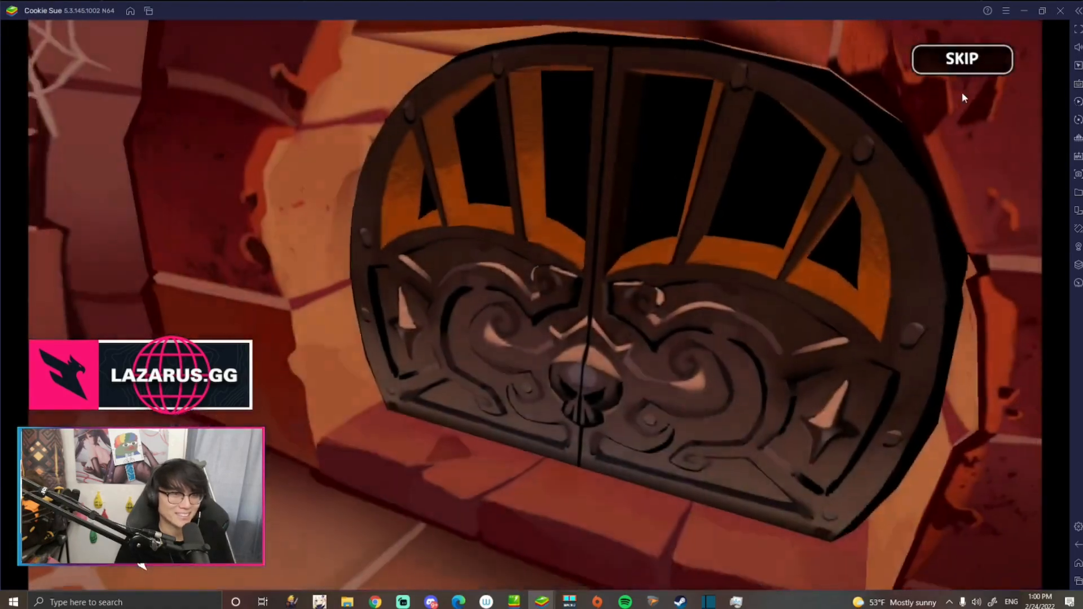
pyautogui.click(961, 58)
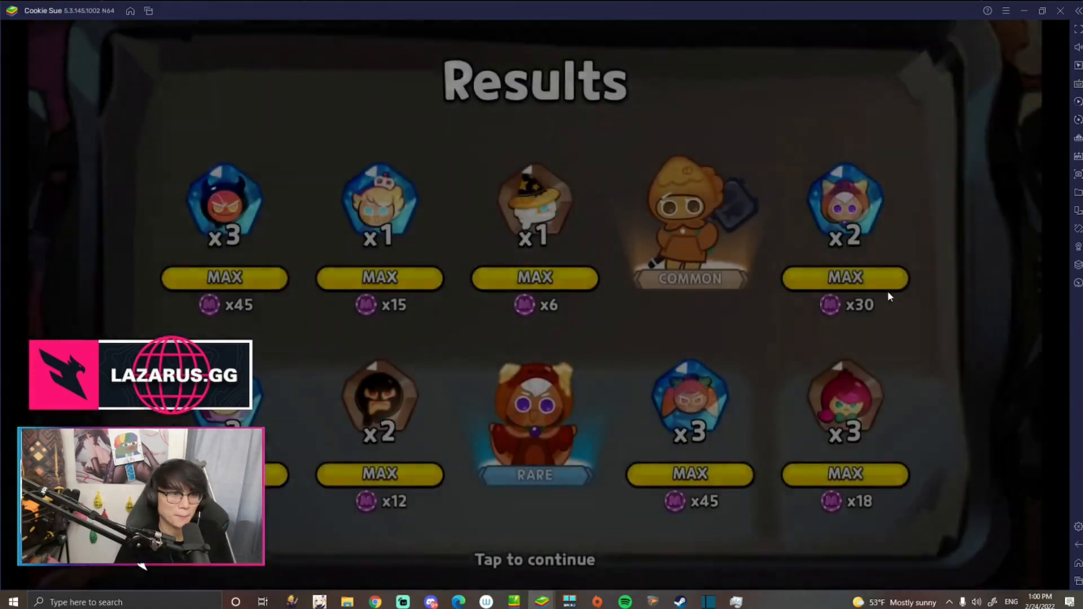
pyautogui.click(534, 559)
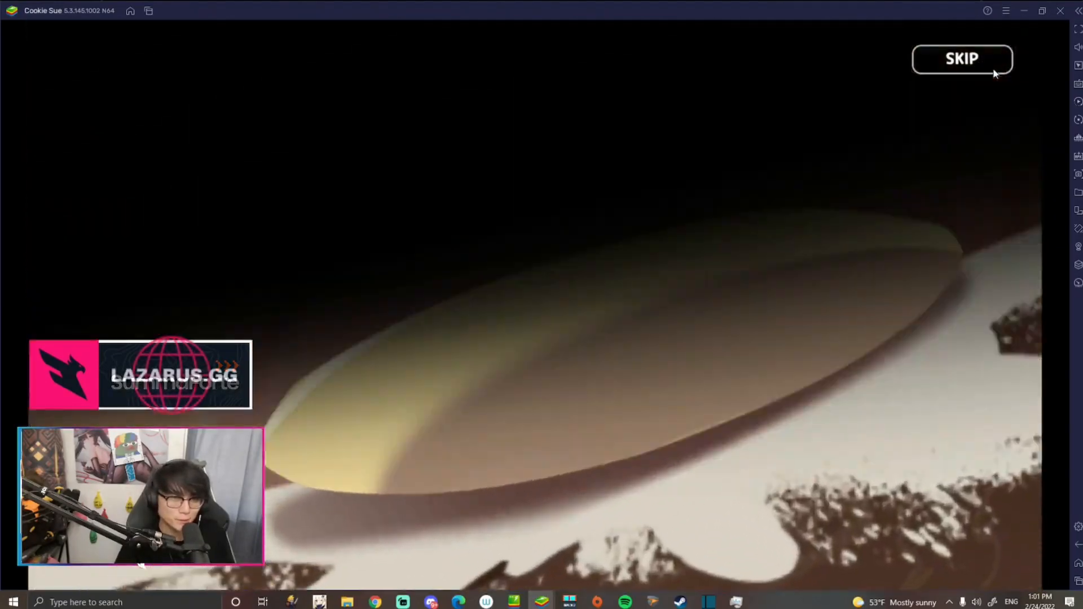
# Skip the remaining draws and return to the banner with 15,471 crystals left.
pyautogui.click(962, 59)
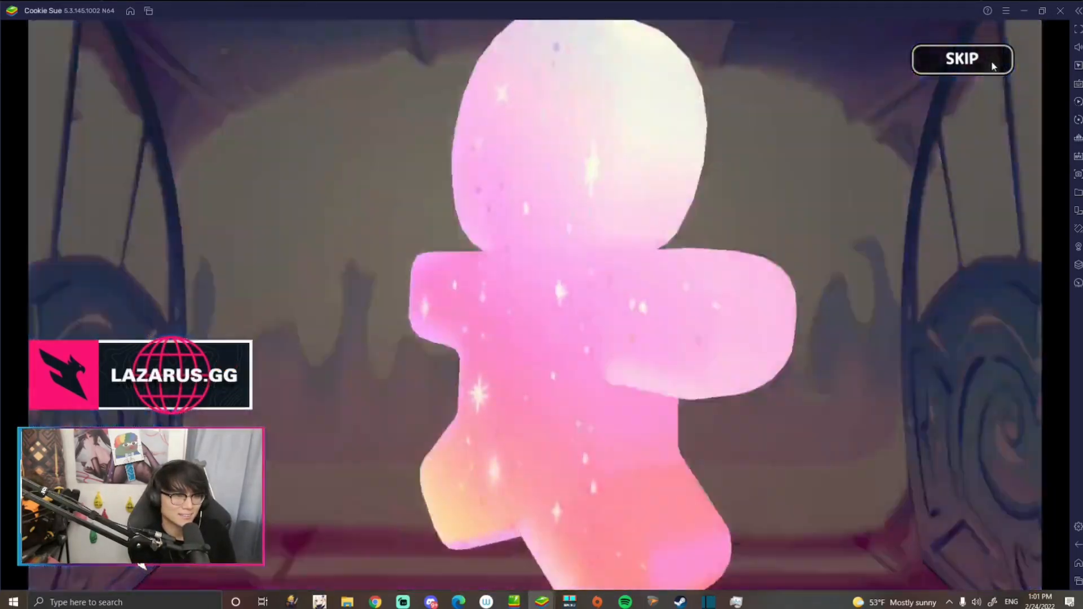
pyautogui.click(963, 59)
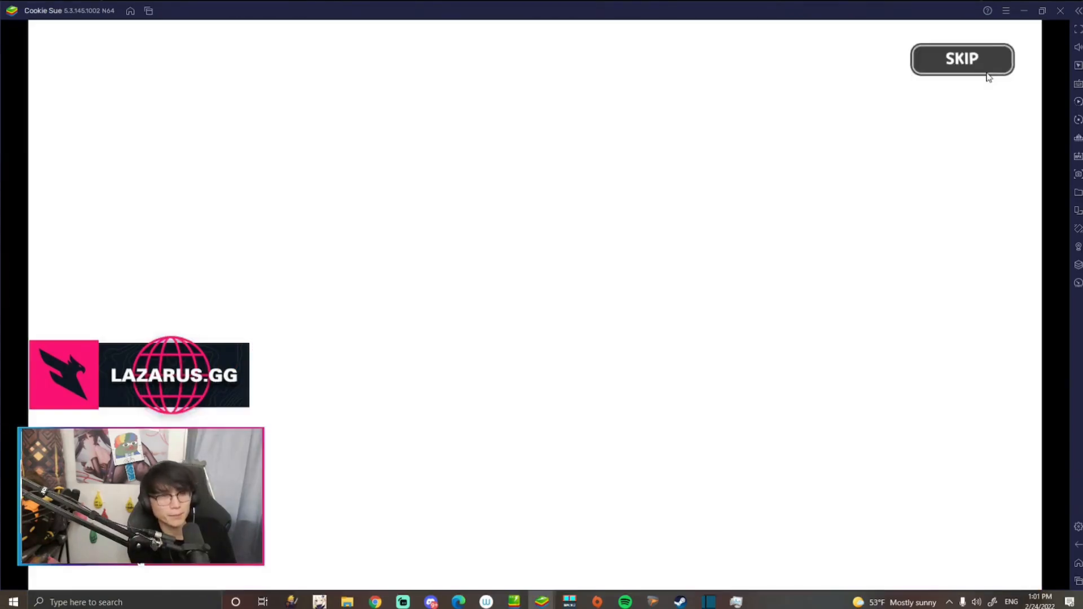
pyautogui.click(961, 59)
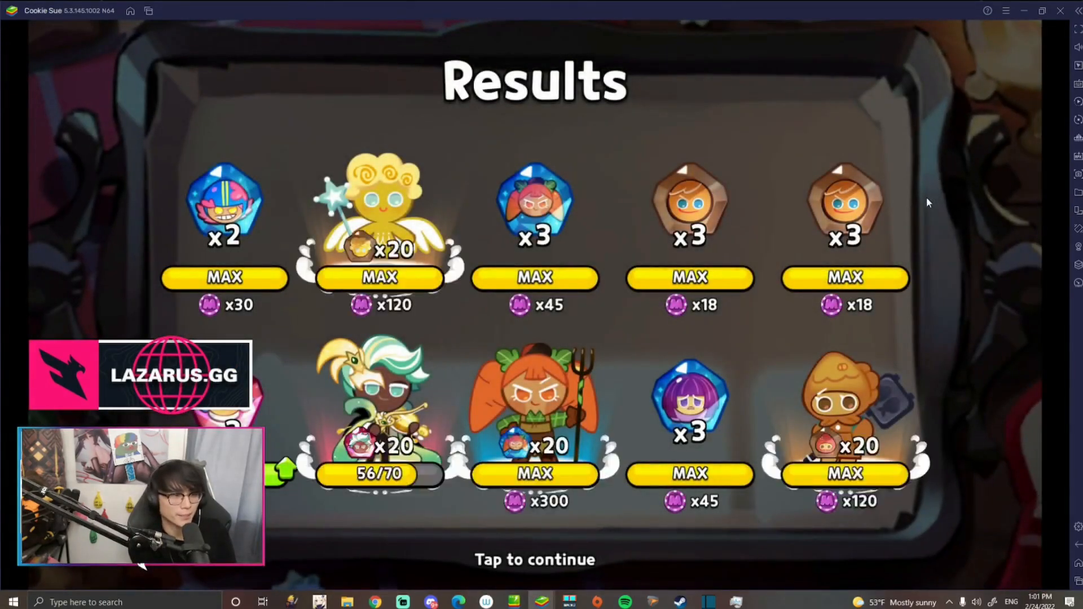
pyautogui.click(534, 559)
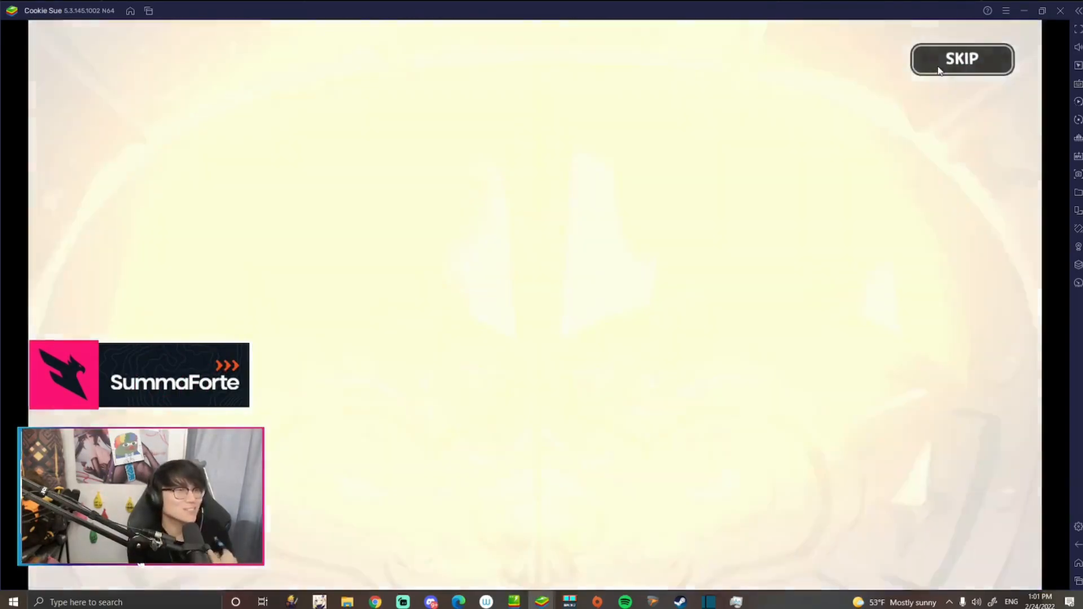
pyautogui.click(961, 58)
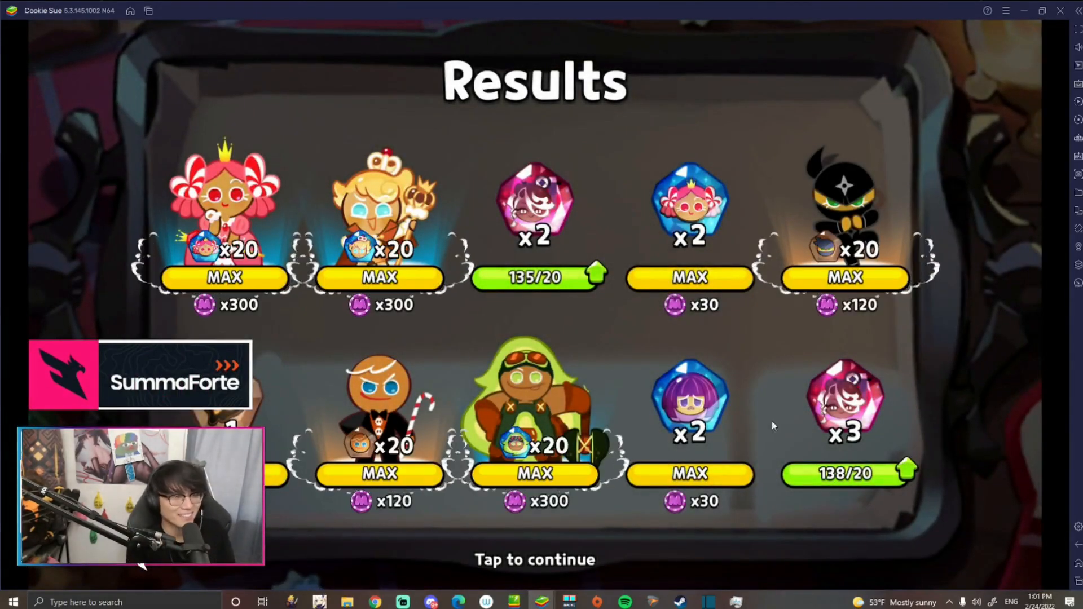
pyautogui.click(535, 560)
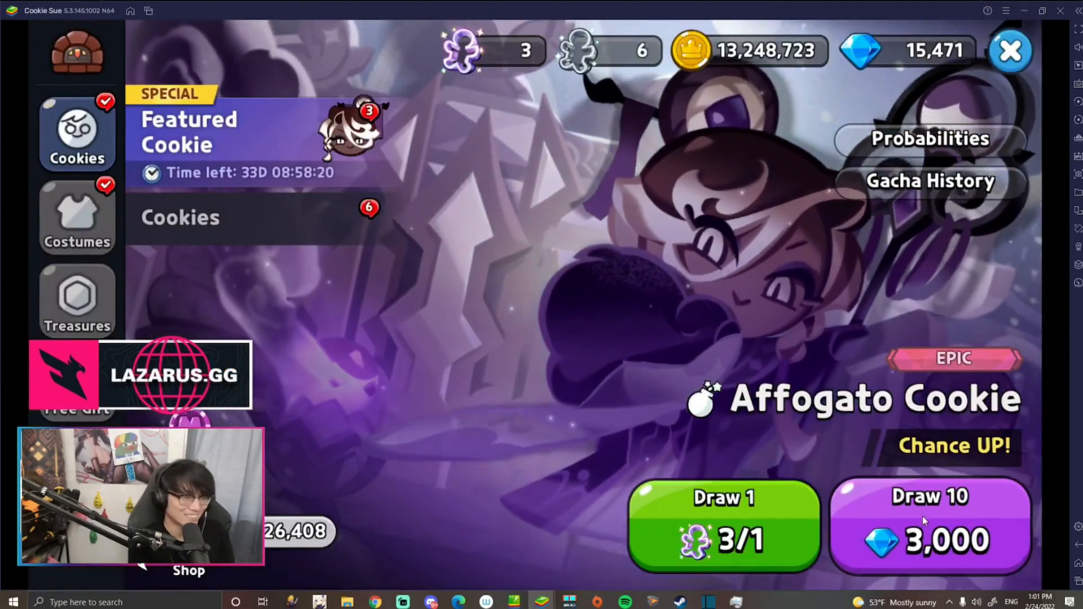
# Pull another Affogato 10-draw, reaching 144/20 soulstones, and skip the next draw's animation.
pyautogui.click(929, 525)
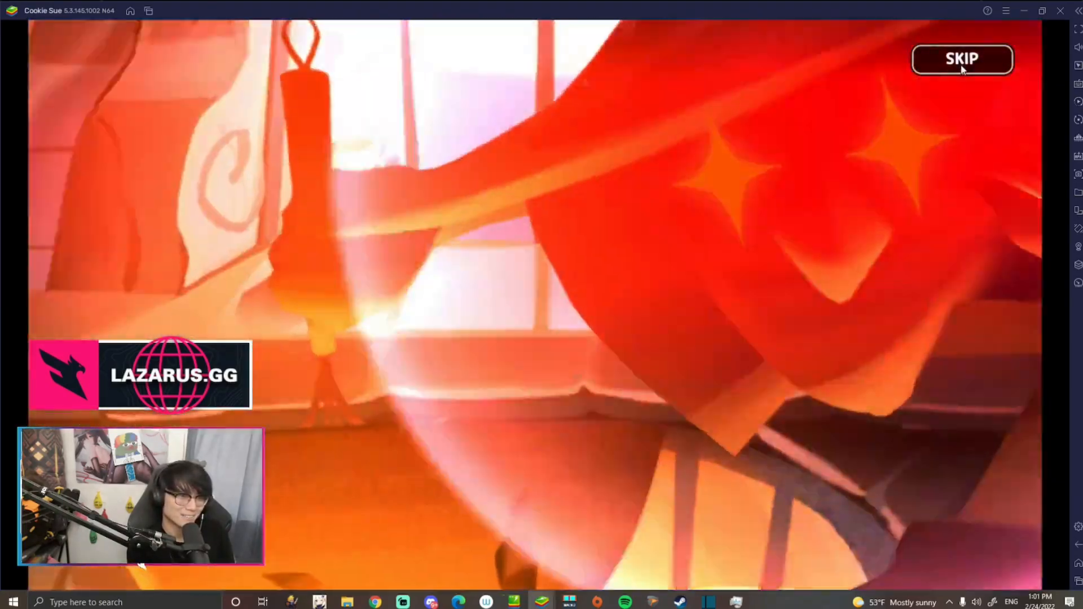
pyautogui.click(962, 59)
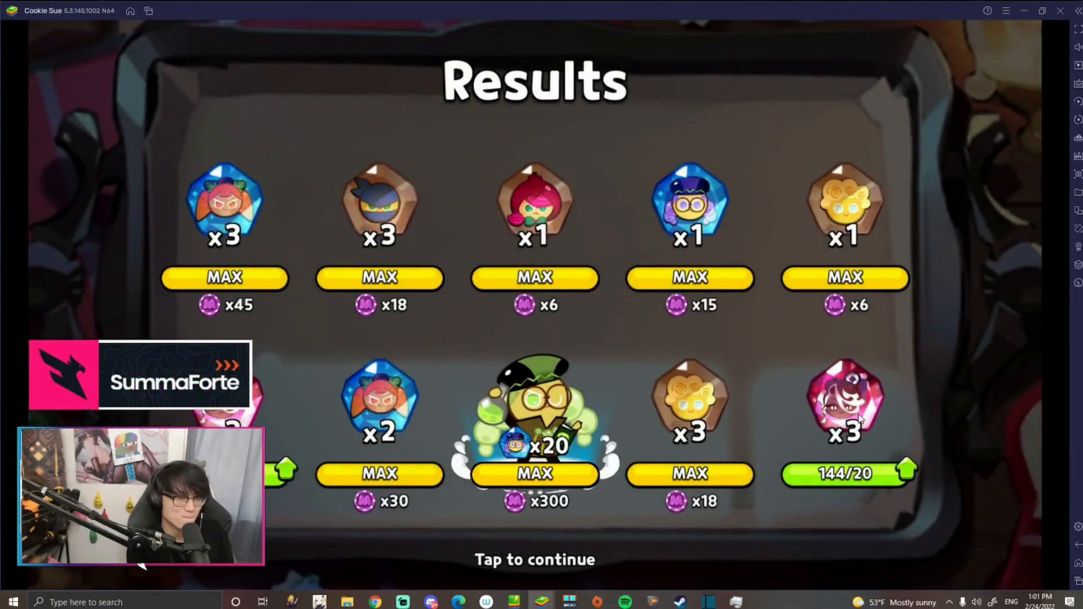
pyautogui.click(534, 559)
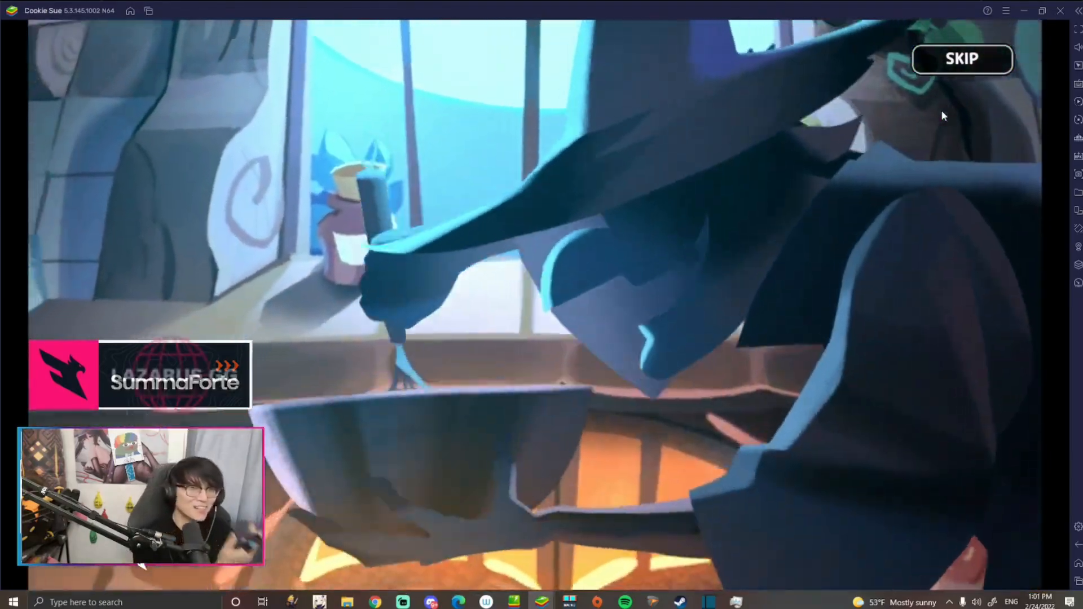
pyautogui.click(961, 59)
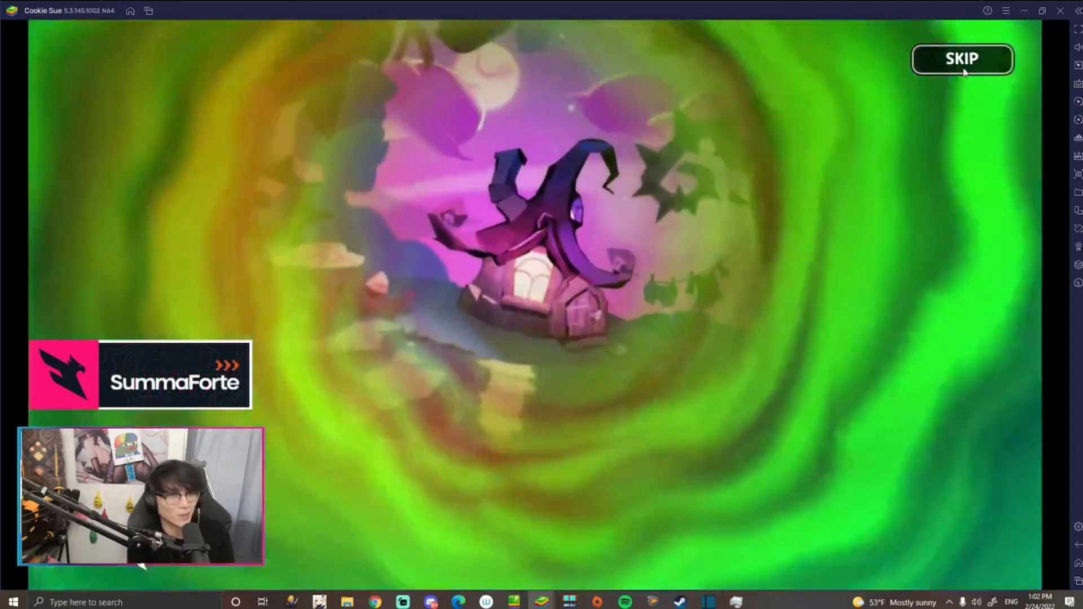
# Skip the ongoing Affogato banner draw animation.
pyautogui.click(961, 59)
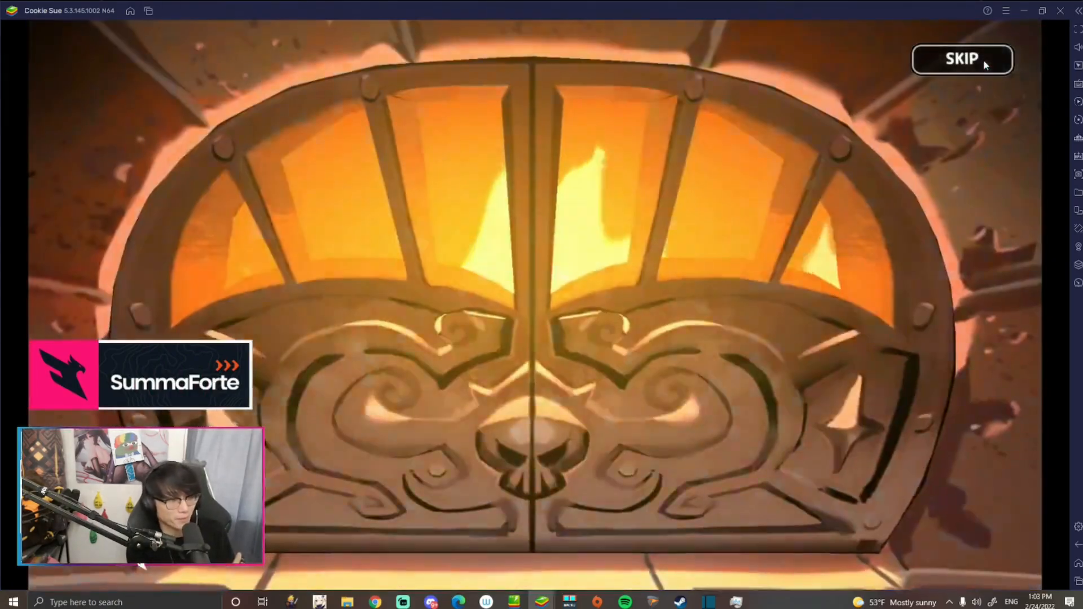
# Finish the last two 10-draws, pulling Affogato Cookie (172/20 soulstones, 471 crystals left).
pyautogui.click(963, 59)
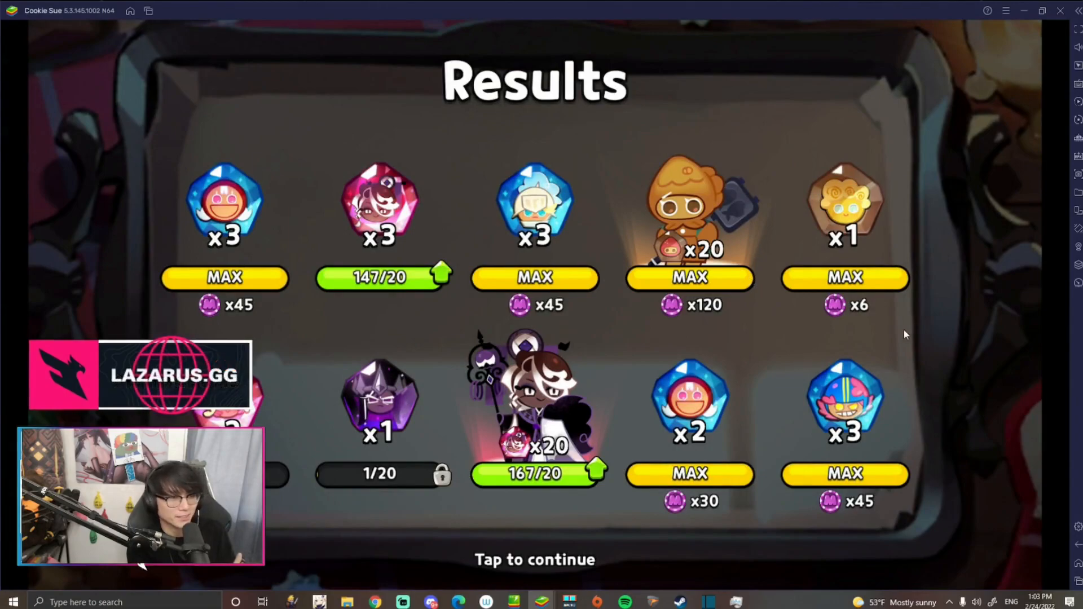
pyautogui.click(535, 559)
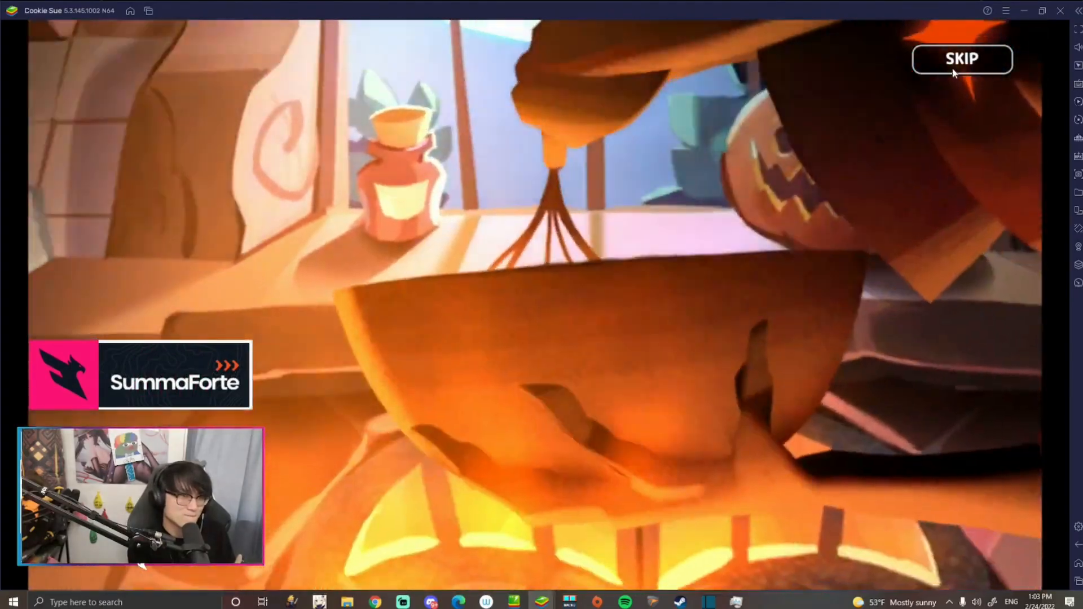
pyautogui.click(962, 58)
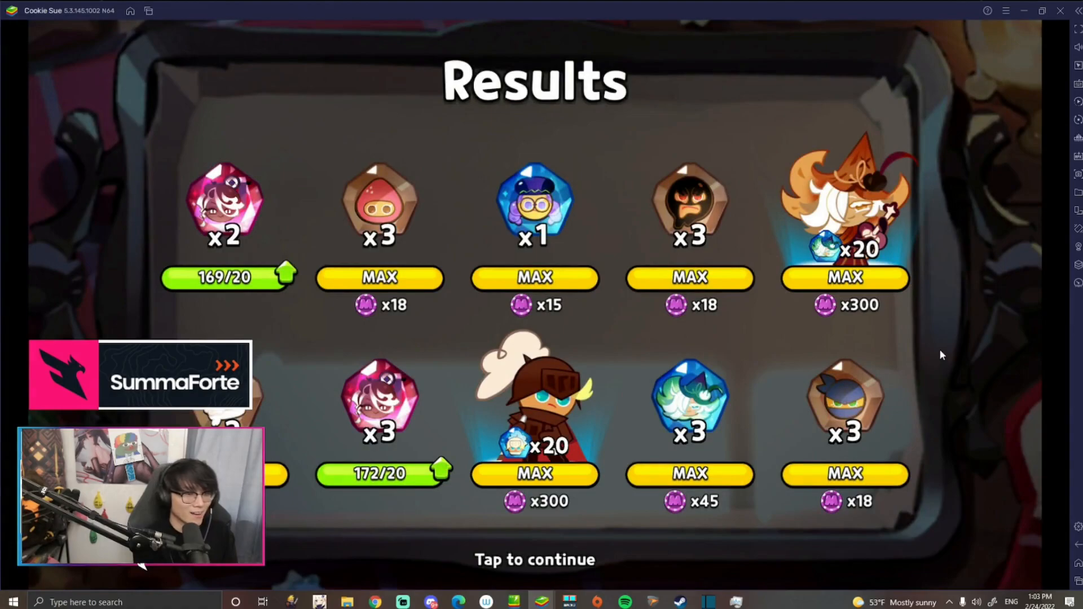
pyautogui.click(535, 559)
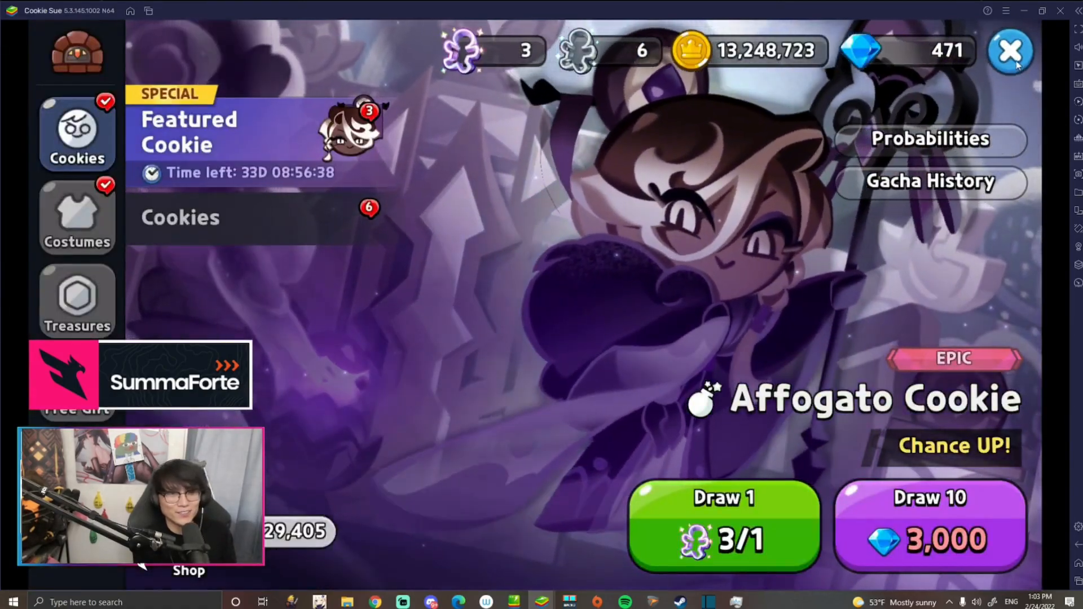
# Leave the gacha and open Affogato Cookie's promote screen (172/20 soulstones, 500 coins).
pyautogui.click(1010, 52)
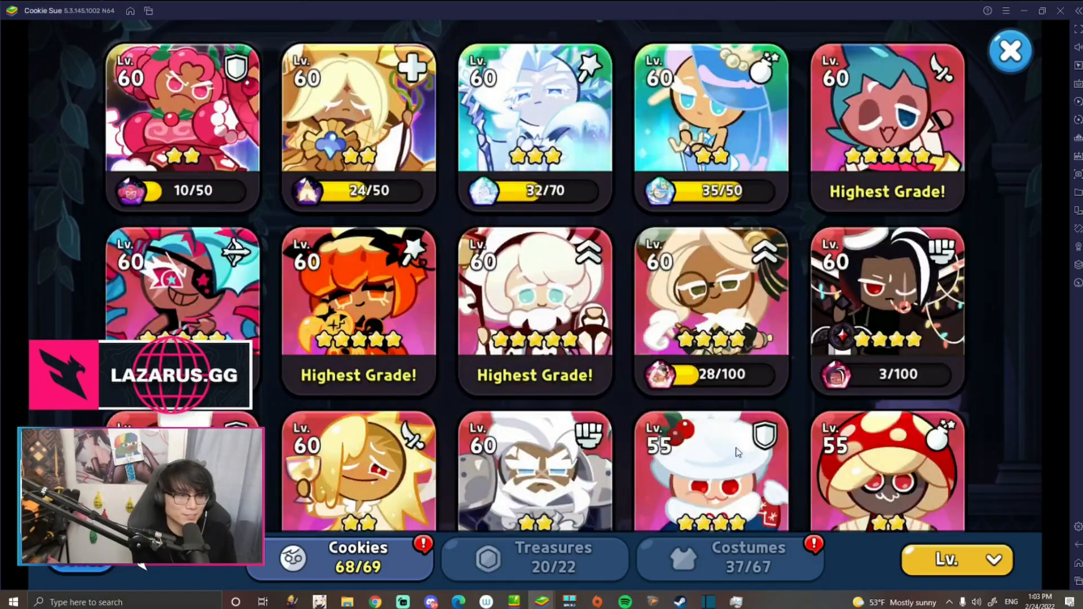
pyautogui.scroll(-3)
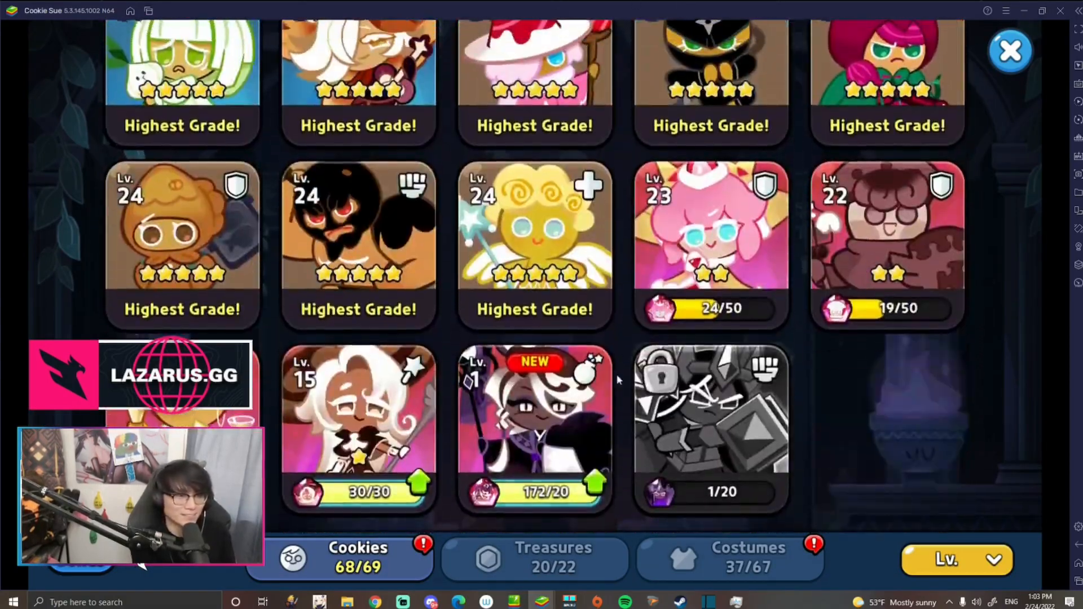
pyautogui.click(533, 428)
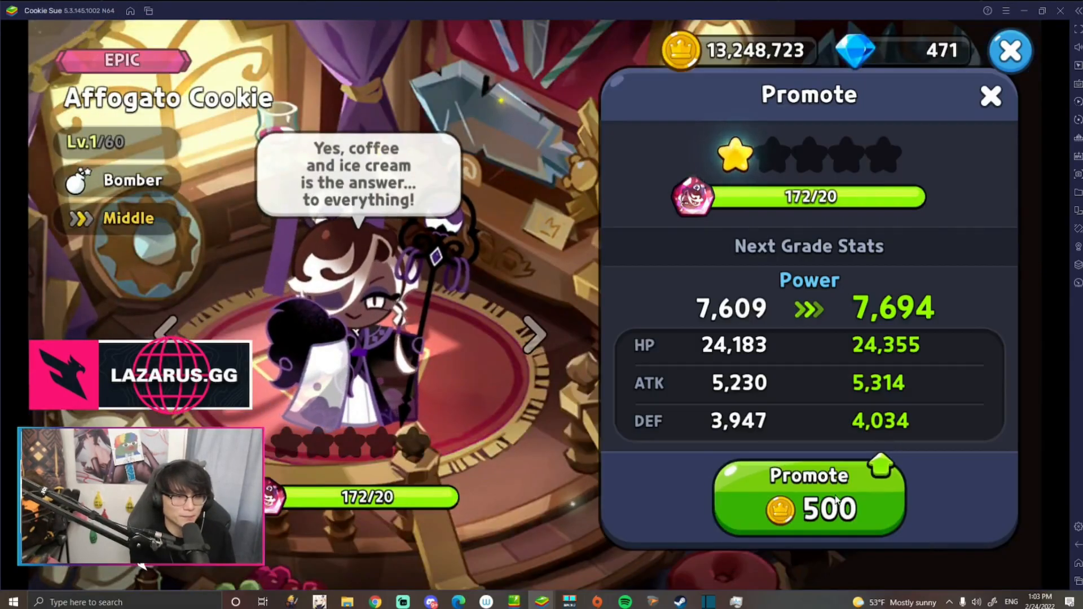
# Promote Affogato Cookie star by star up to 4 stars.
pyautogui.click(807, 496)
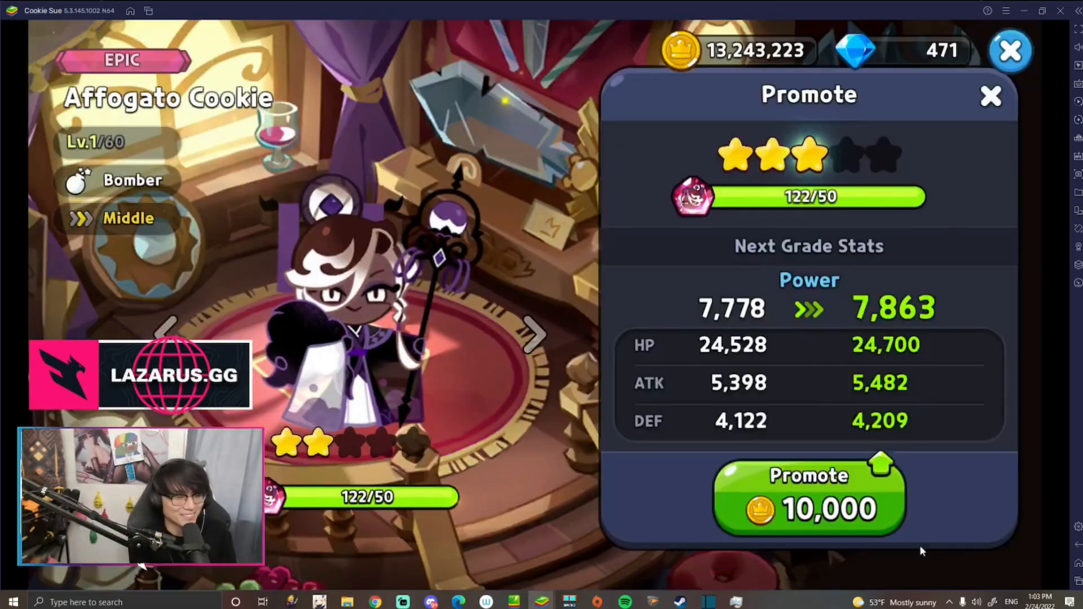
pyautogui.click(807, 495)
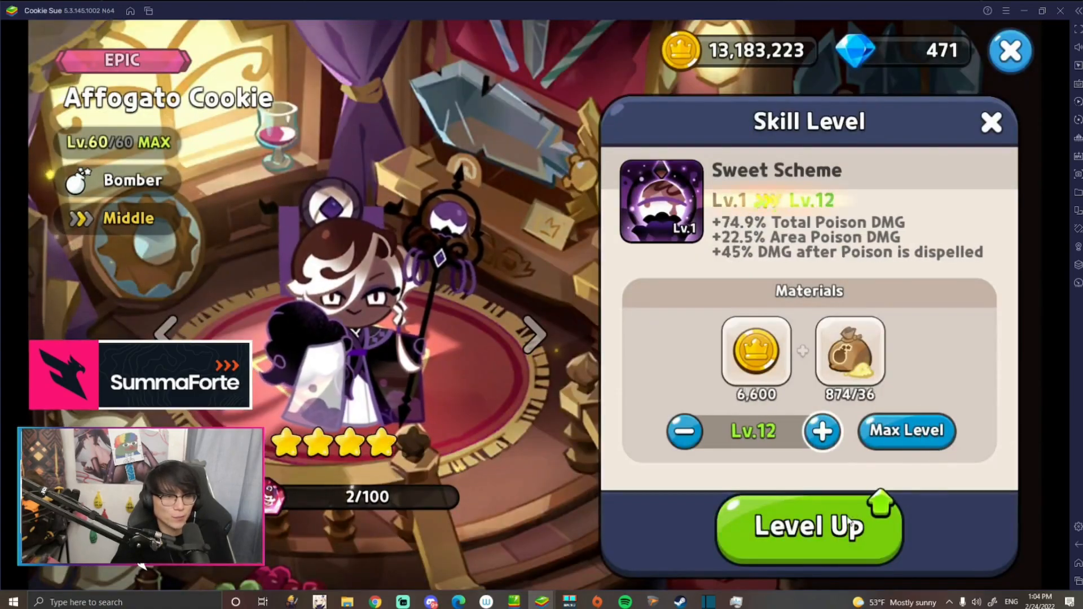
# Level Sweet Scheme to max Lv.49, then return to the Cookies list.
pyautogui.click(822, 431)
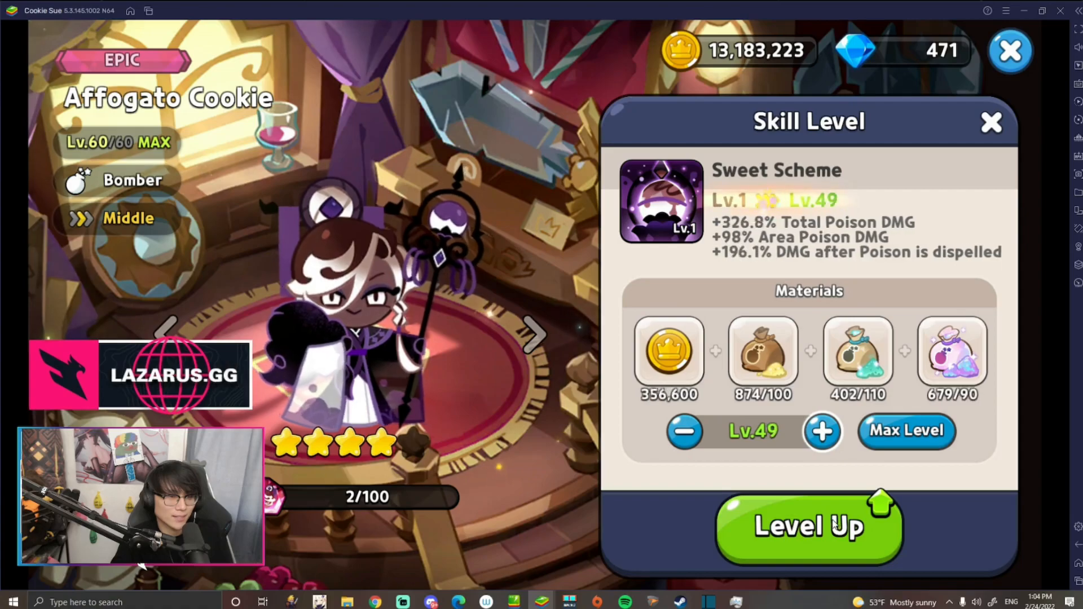
pyautogui.click(905, 432)
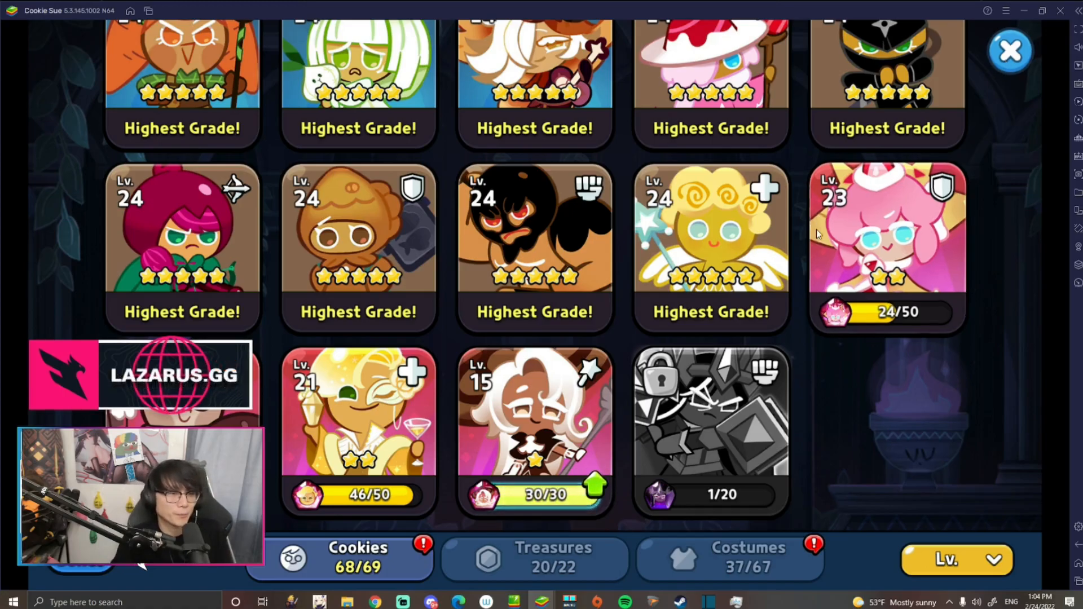
pyautogui.scroll(-3)
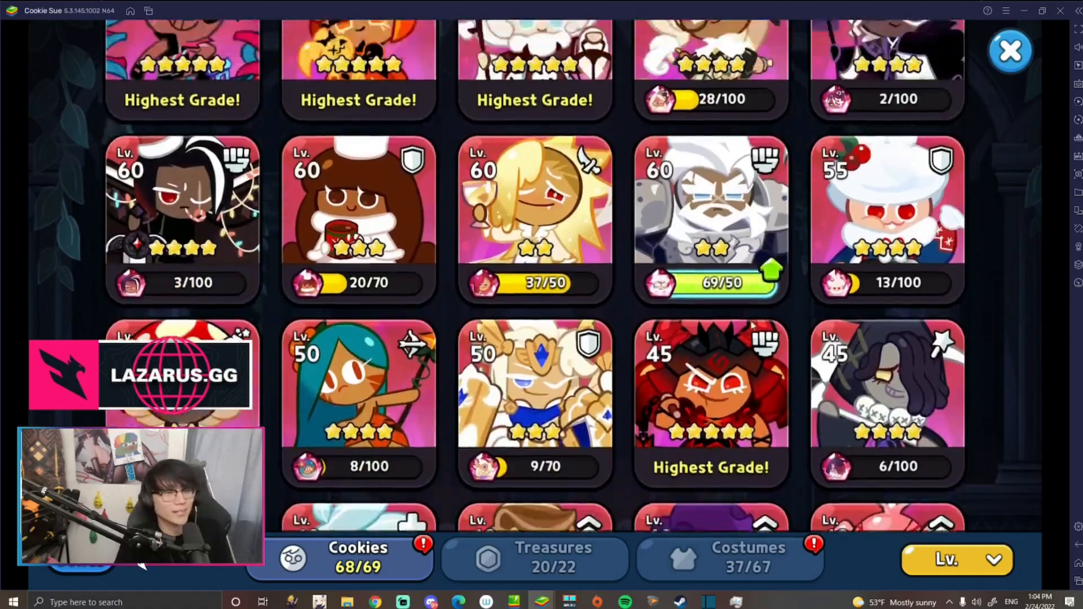